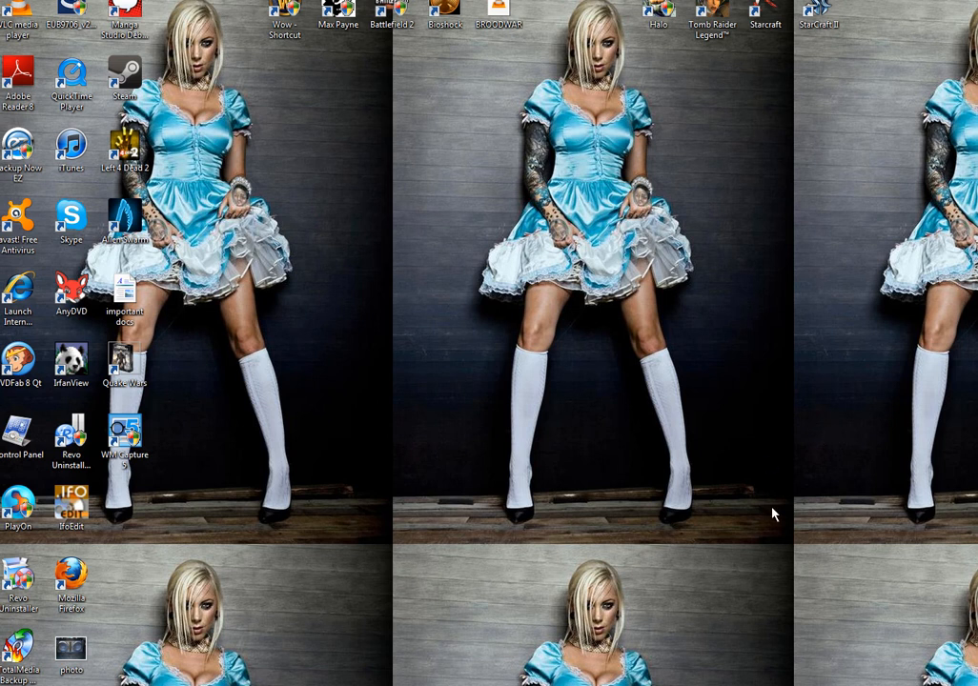
mouse_move(397, 415)
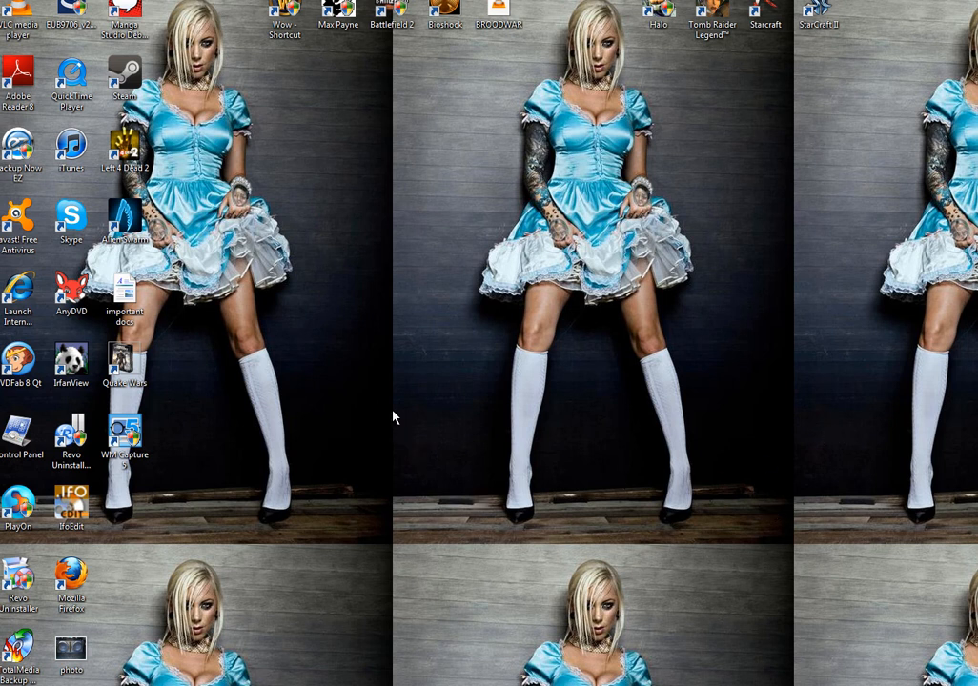
mouse_move(236, 270)
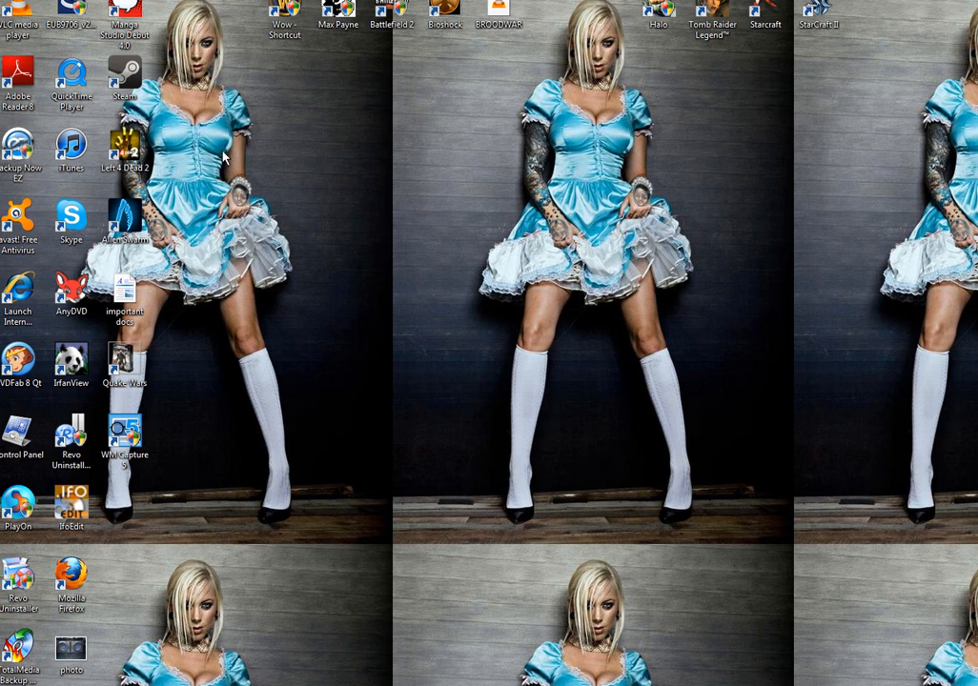
mouse_move(312, 234)
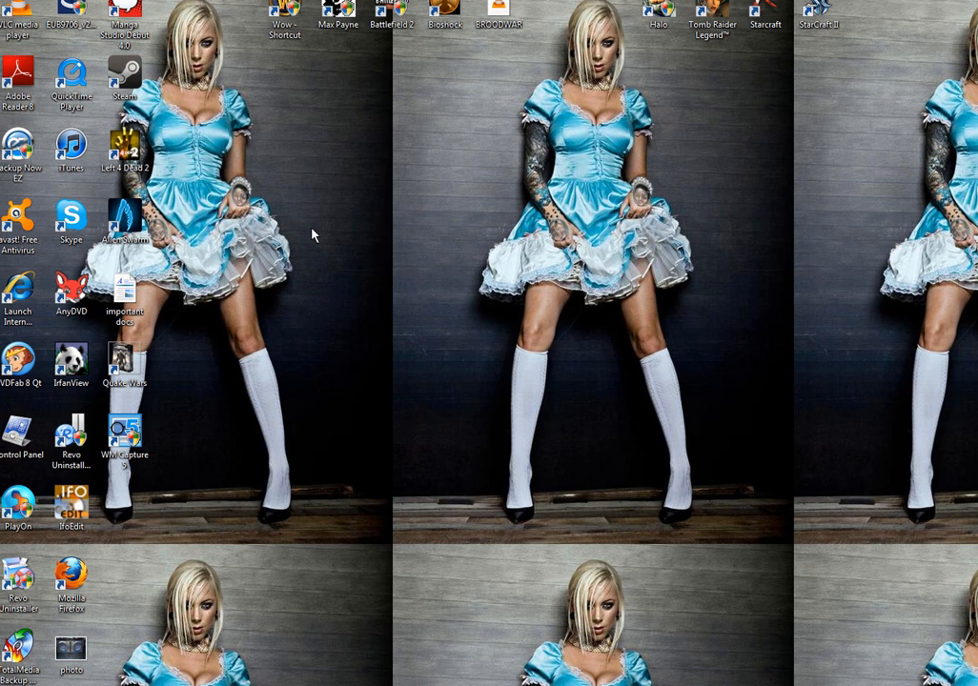
mouse_move(322, 265)
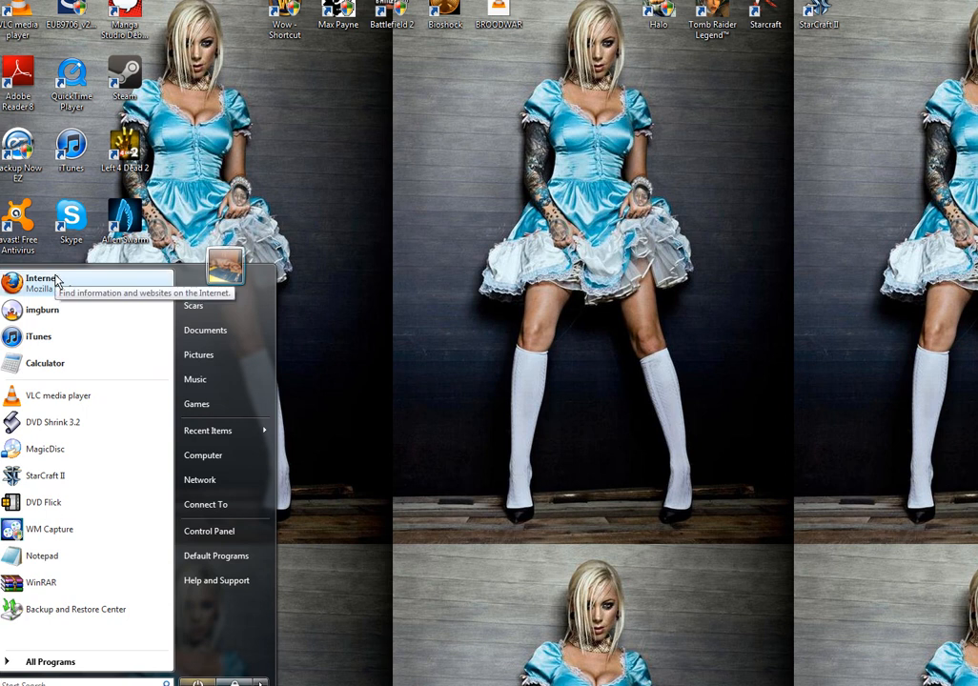
Launch Firefox, search Google for 'dvdf' and open the top DVD Flick result
left_click(42, 283)
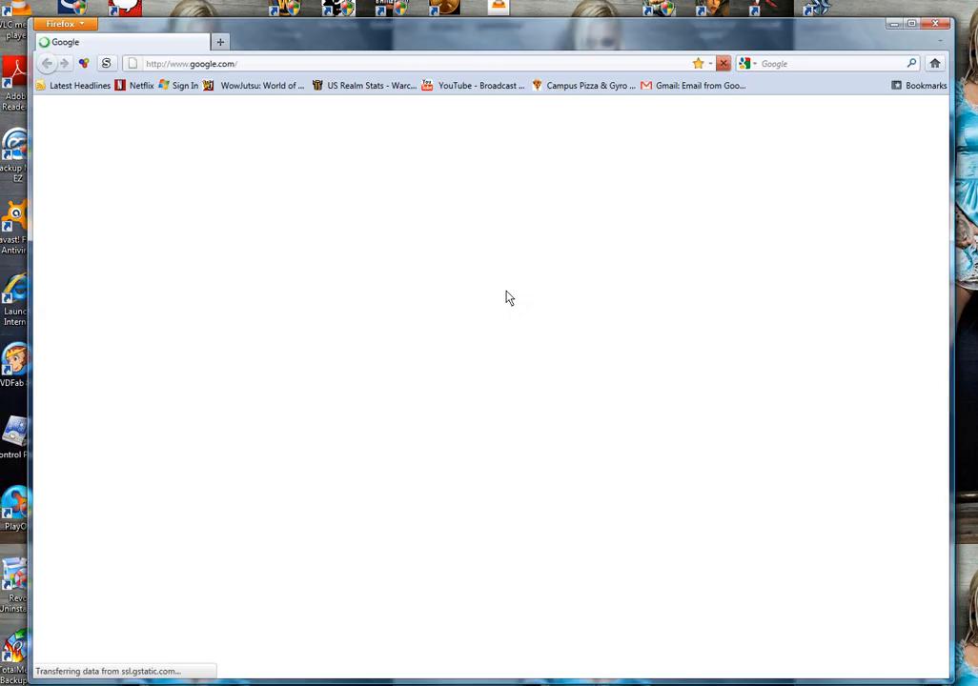
type("dvdflick")
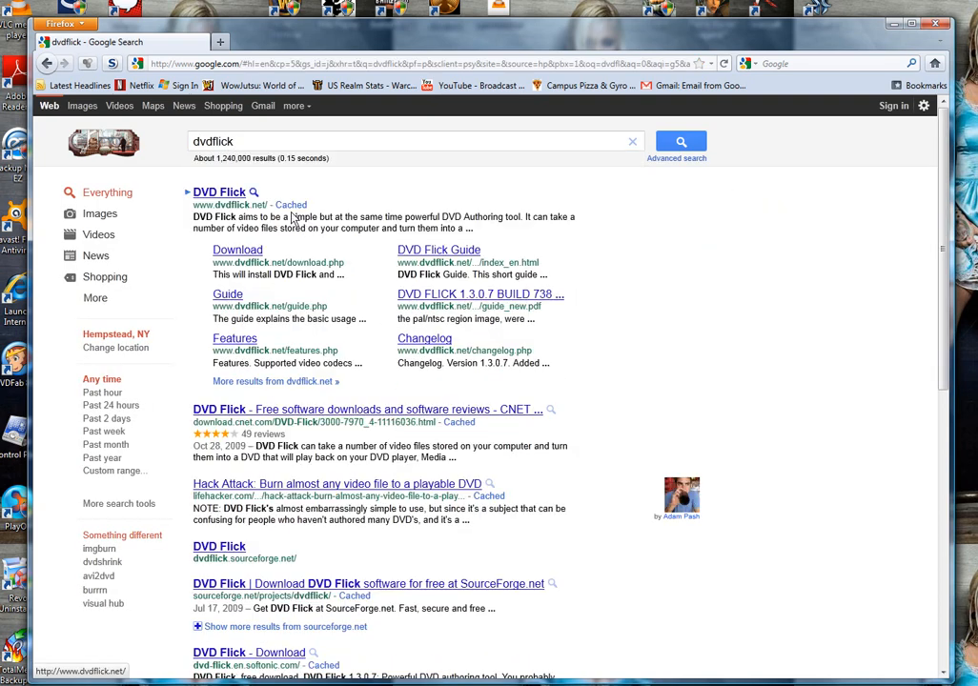
left_click(221, 192)
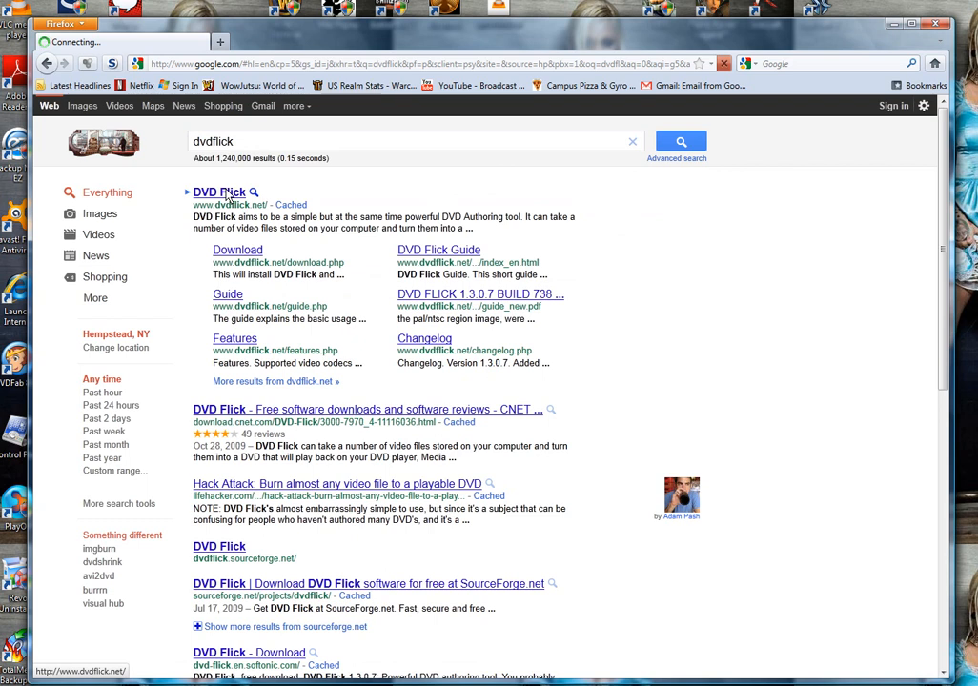
left_click(218, 194)
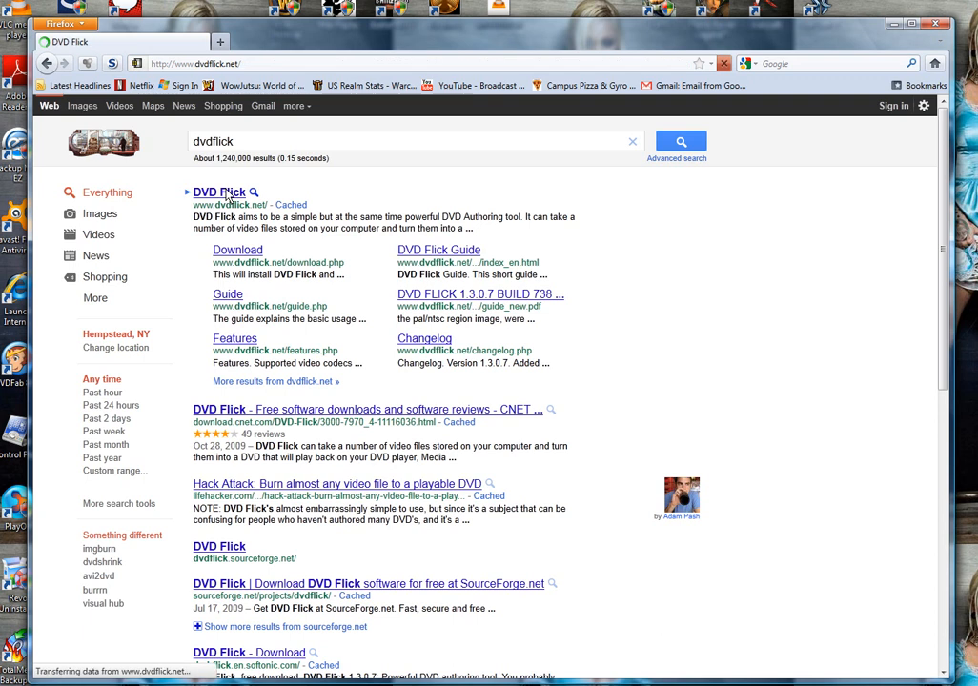
left_click(215, 192)
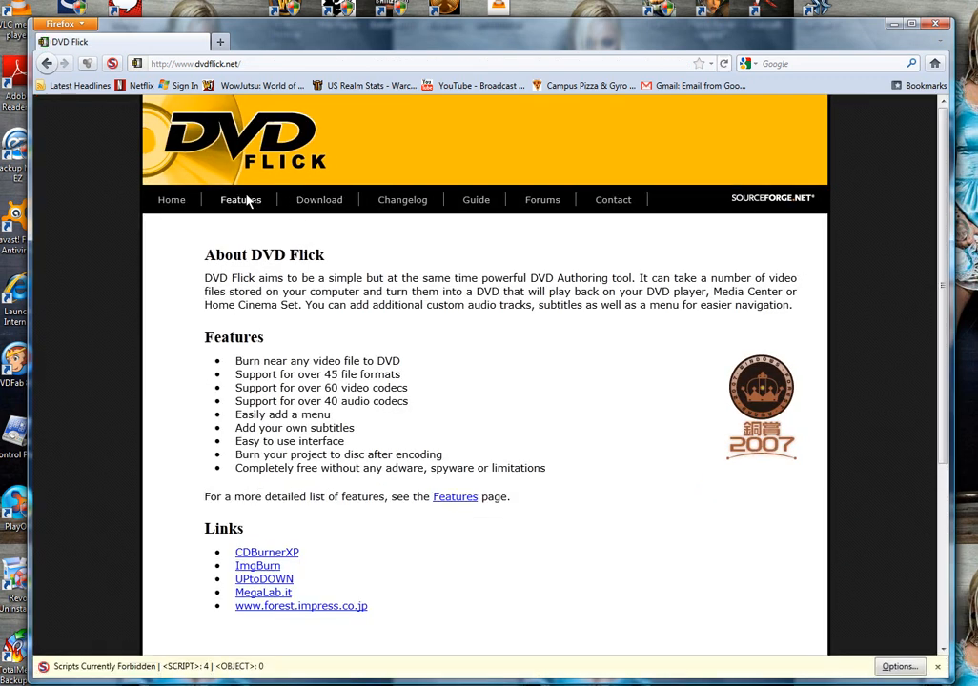
Review DVD Flick's Features page codec tables, then minimize Firefox and bring up the Start menu
left_click(240, 200)
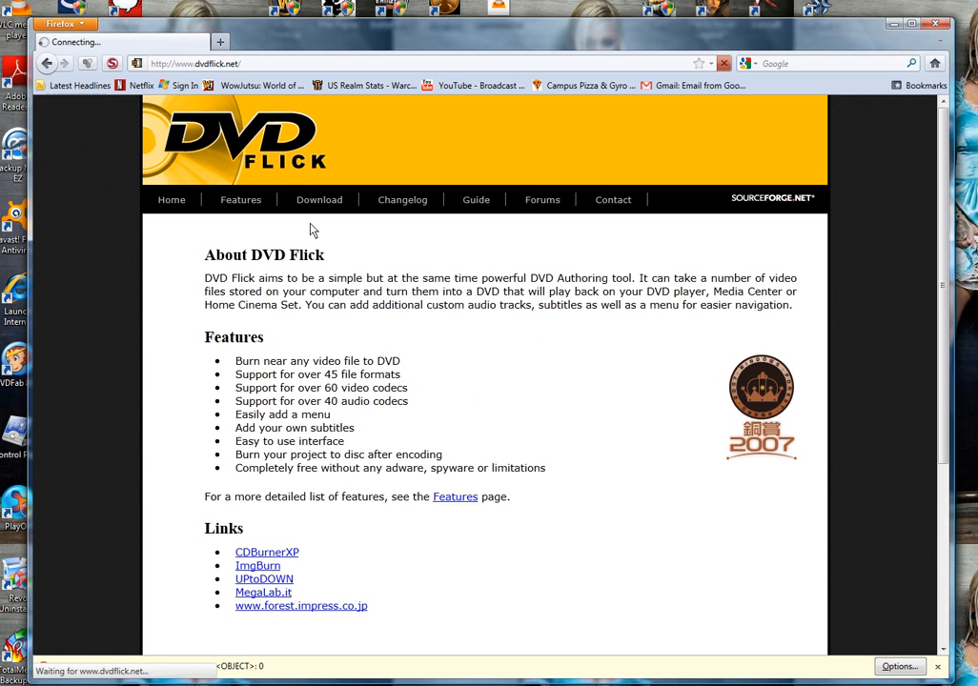
left_click(241, 200)
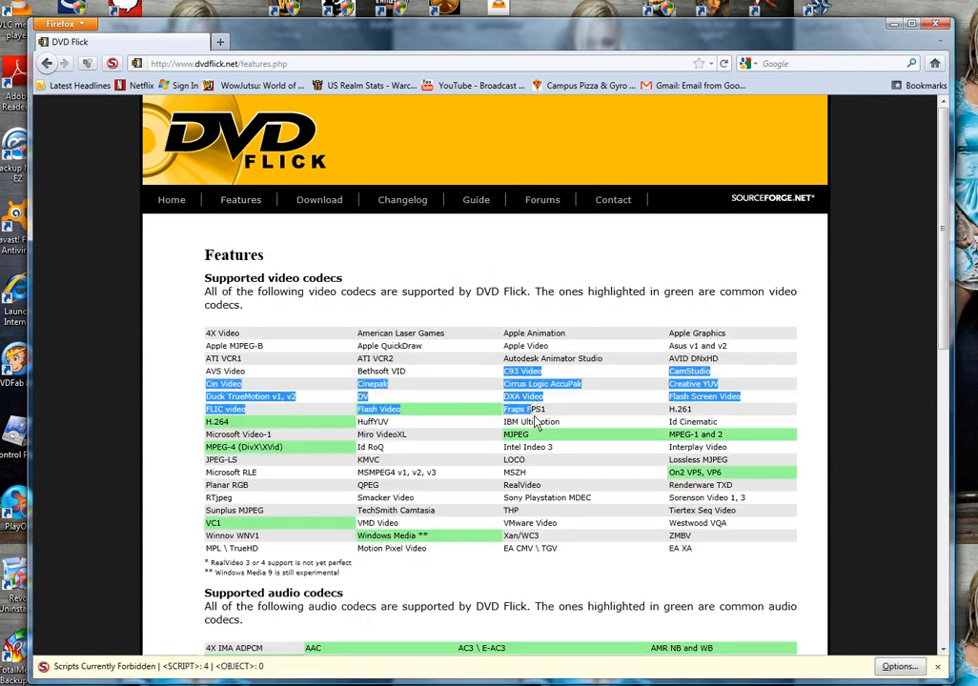
scroll("down", 3)
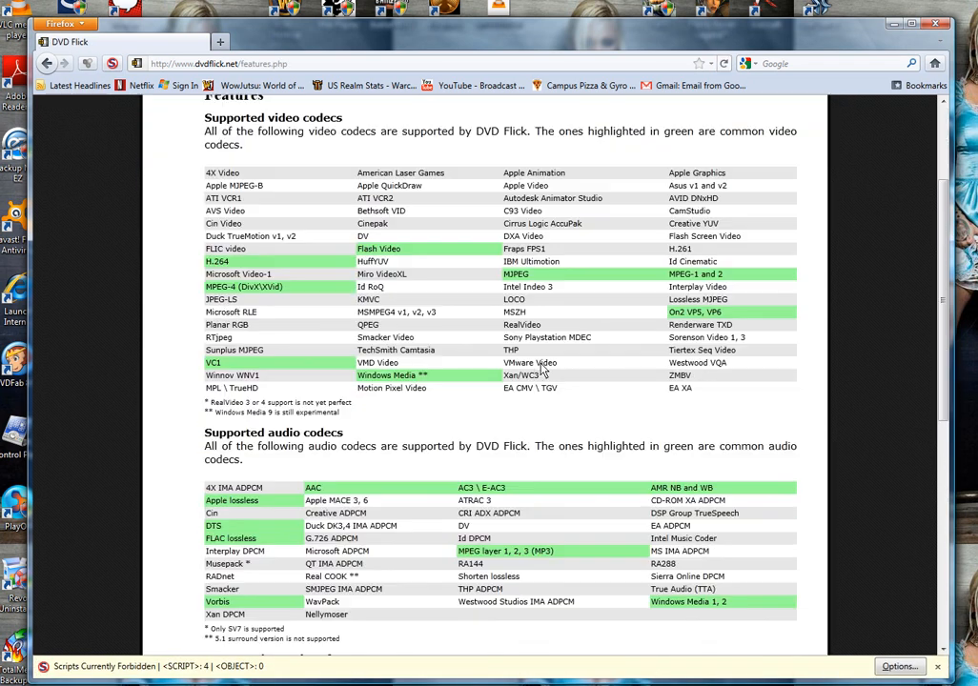
scroll("up", 3)
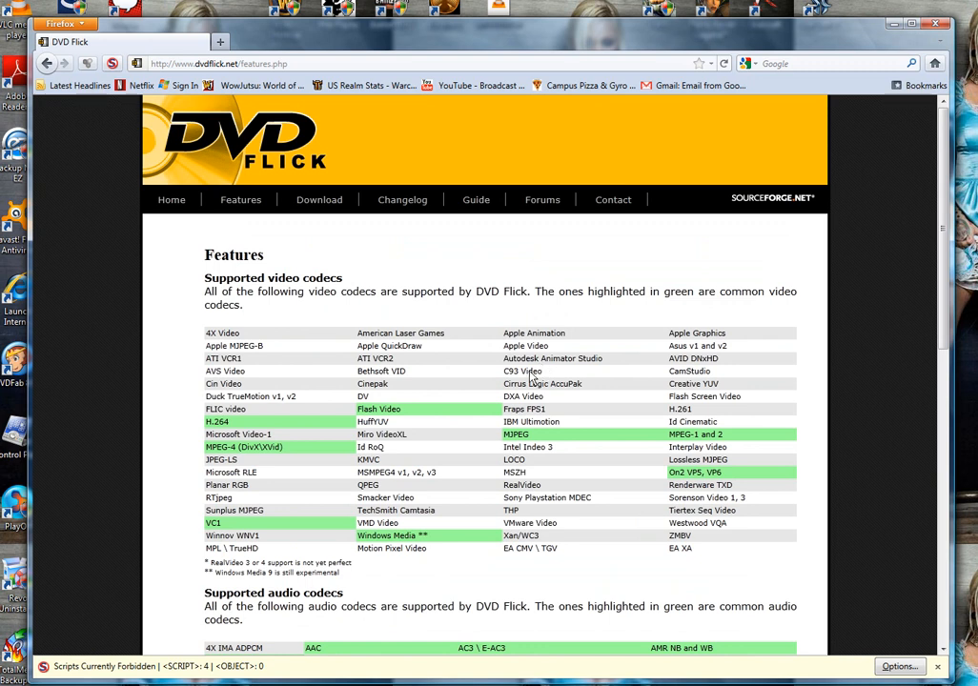
mouse_move(298, 188)
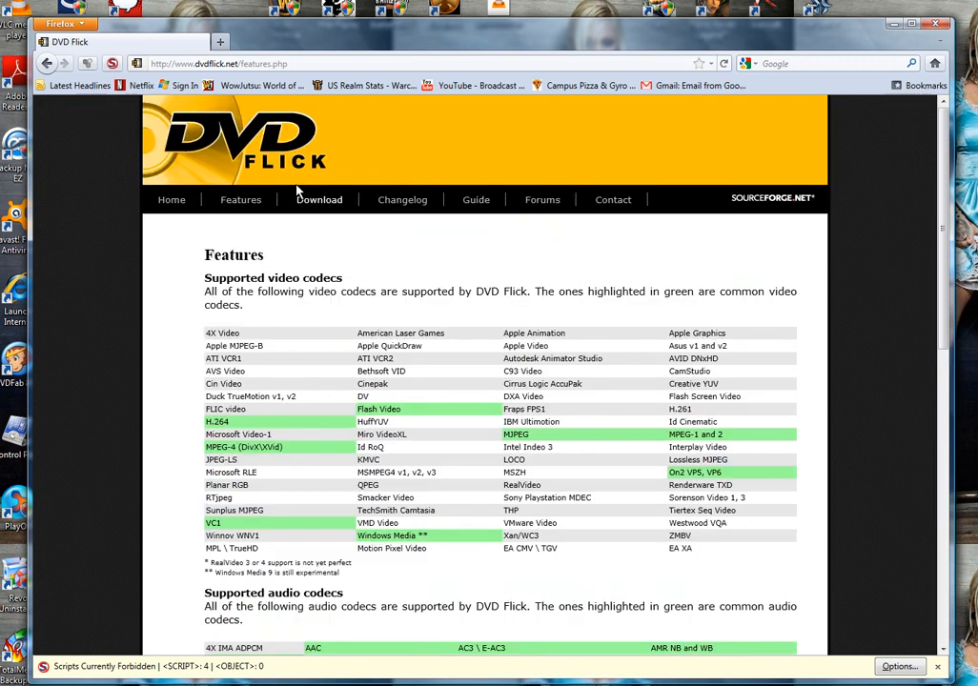
left_click(321, 201)
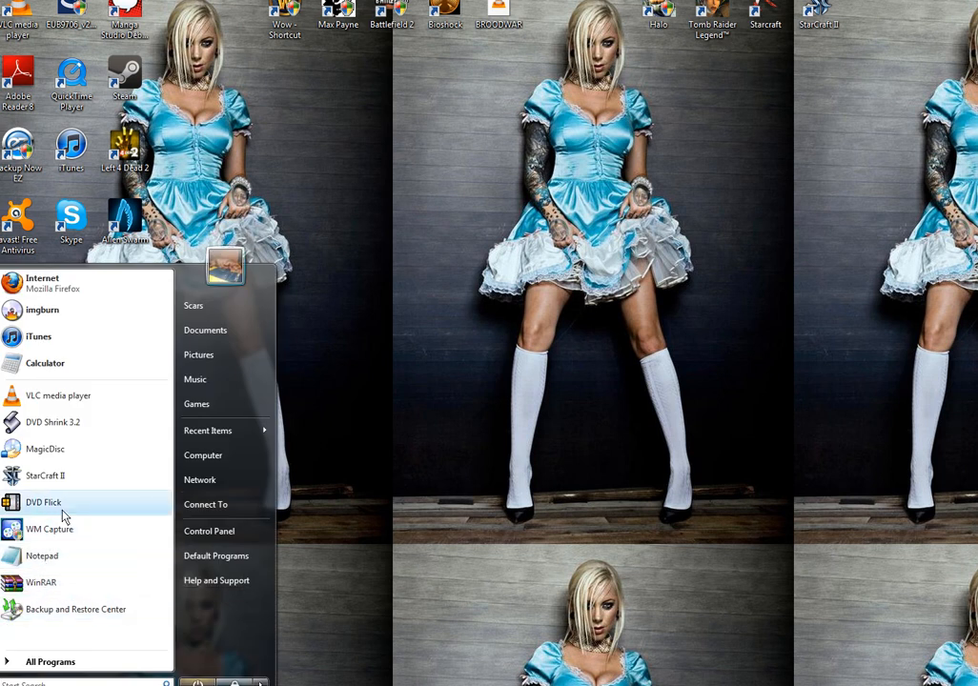
Launch DVD Flick and add Machinist.wmv as a new title
left_click(42, 503)
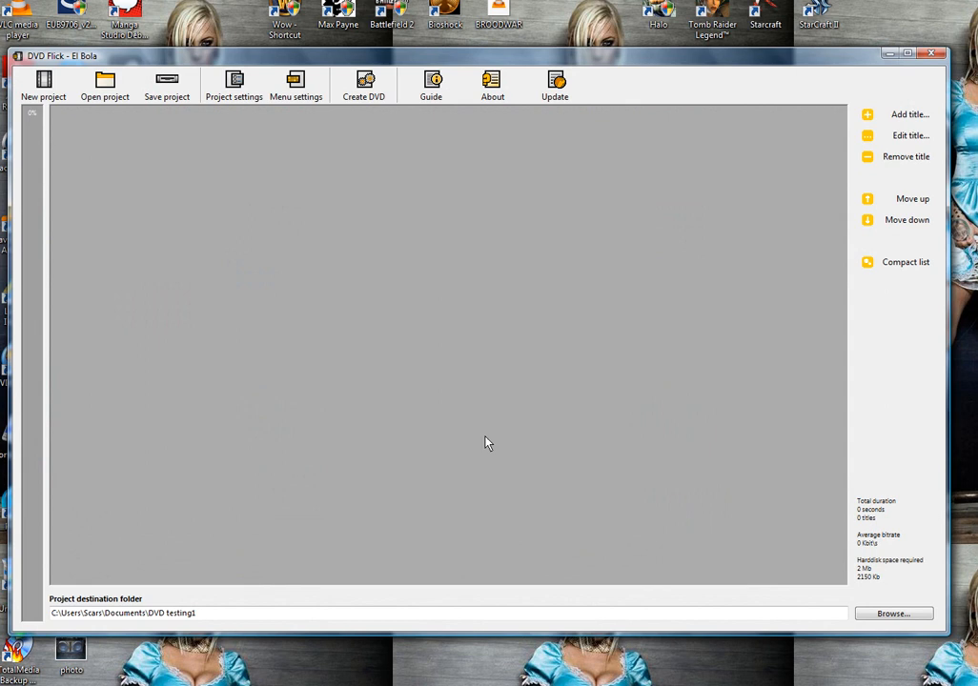
mouse_move(541, 473)
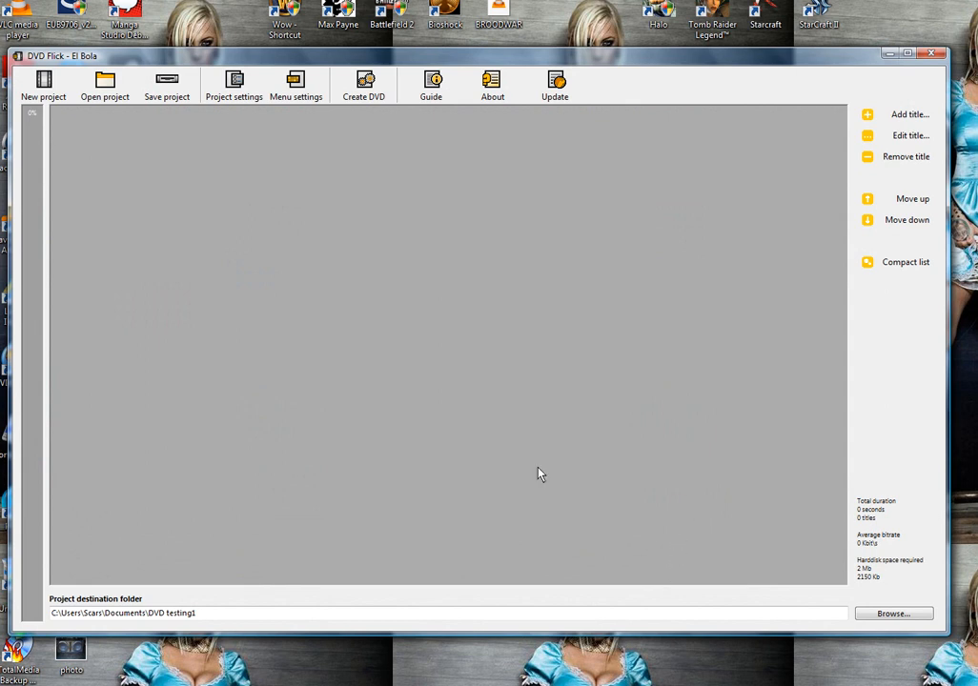
mouse_move(258, 296)
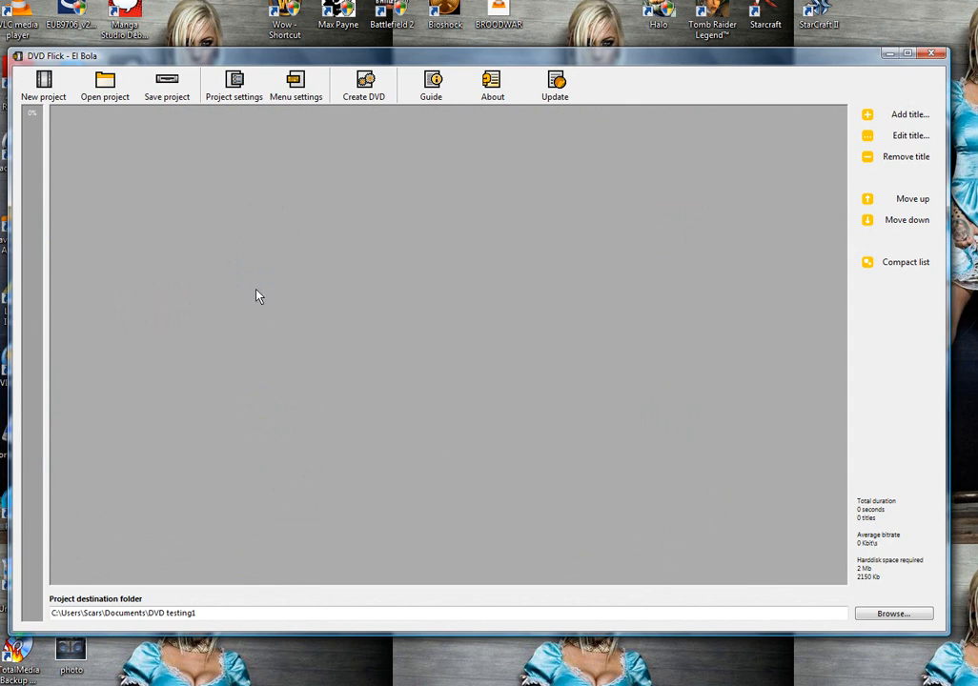
mouse_move(563, 91)
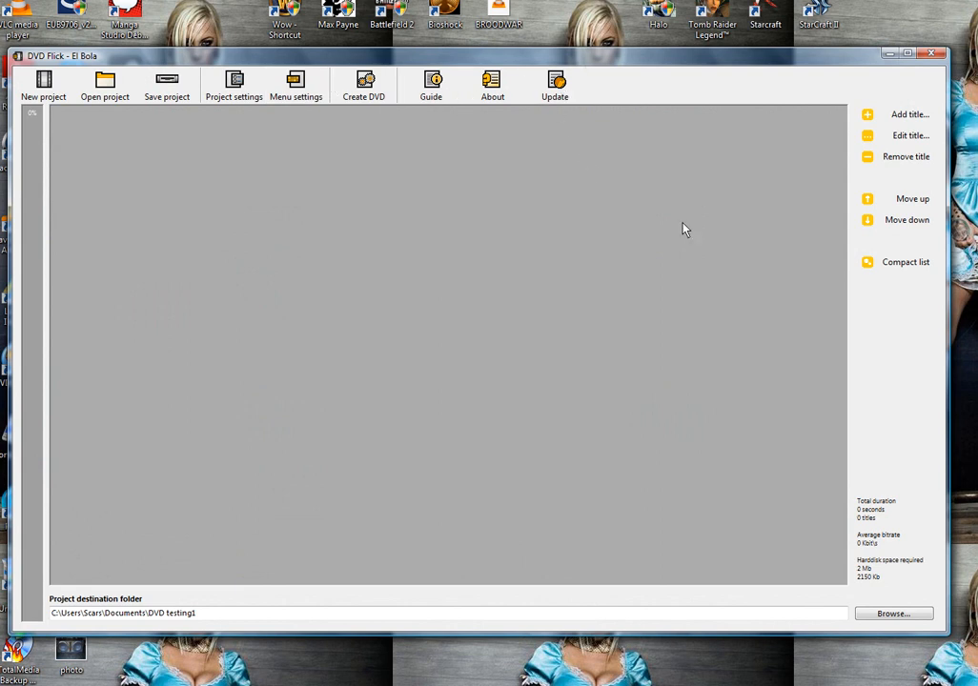
mouse_move(917, 114)
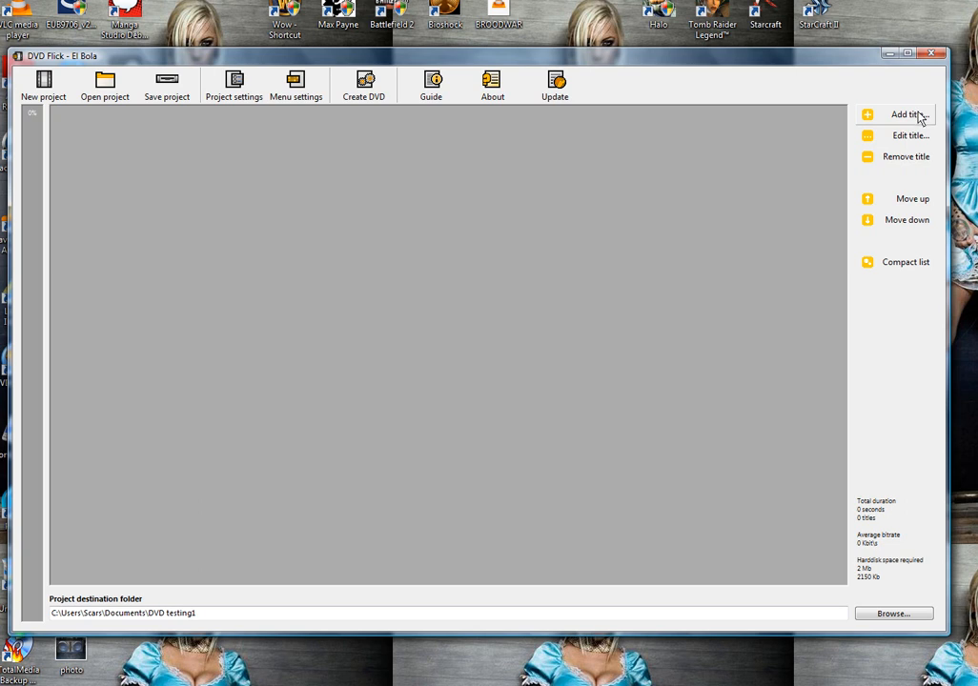
left_click(903, 114)
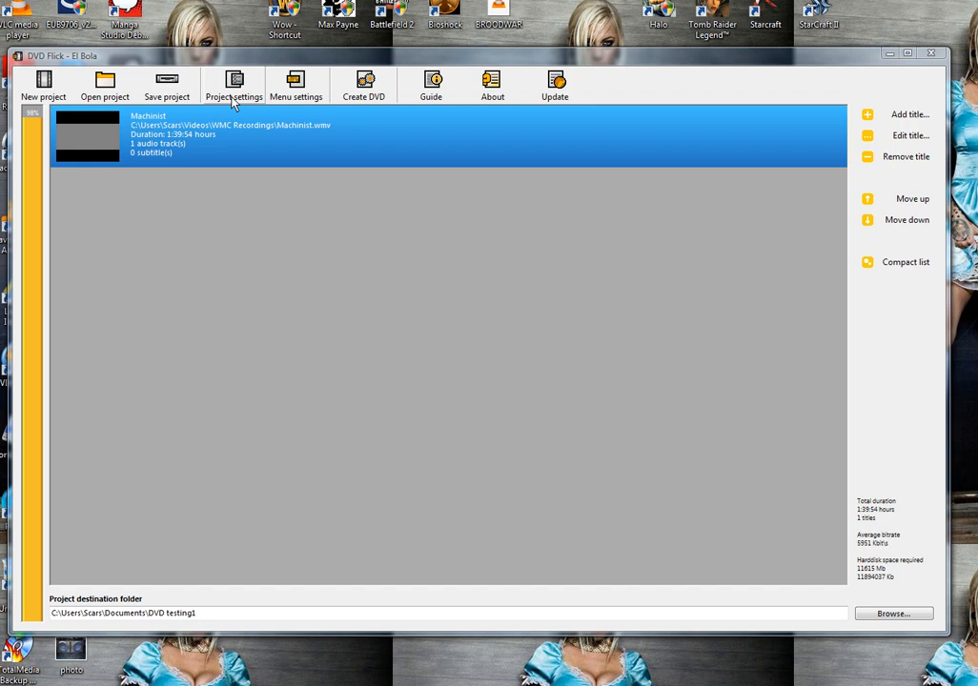
In Project settings, title the project Machinist, target size DVD (4.3 GB), encoder priority Above normal
left_click(233, 82)
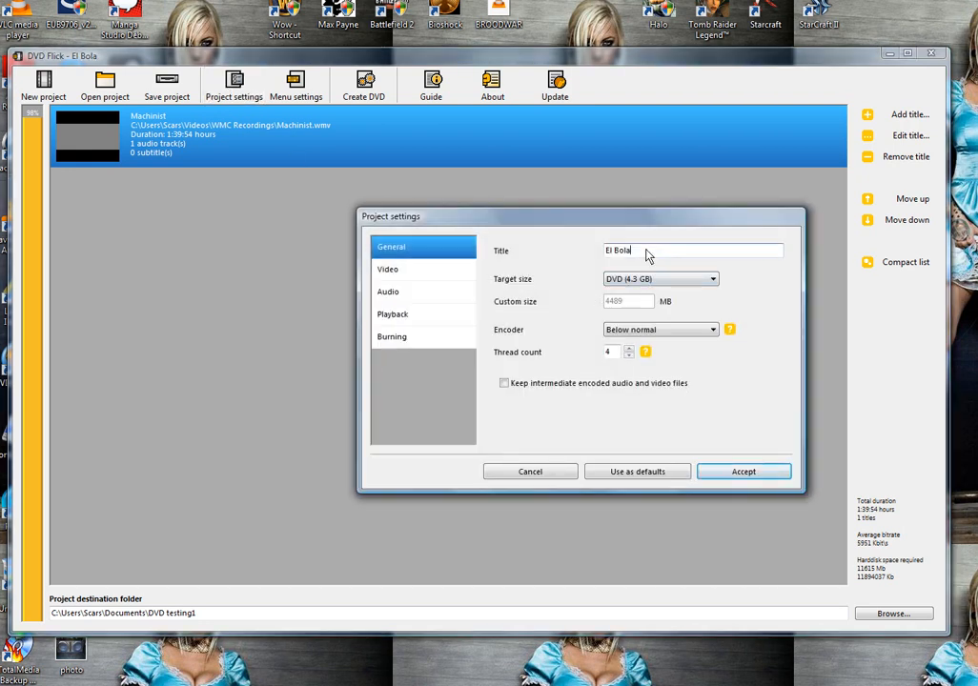
type("Ma")
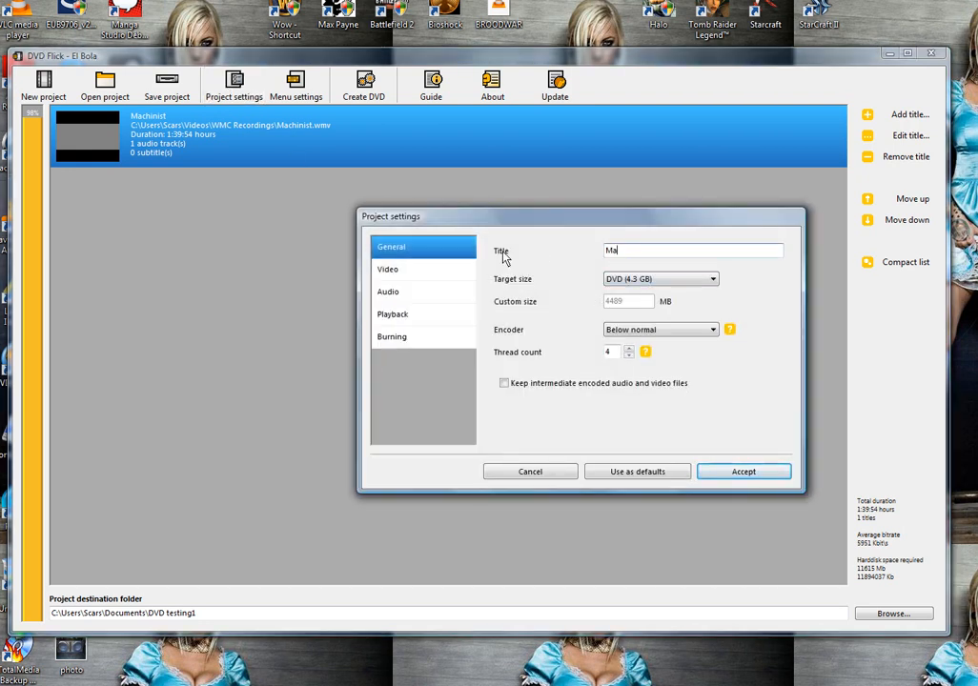
type("chinist")
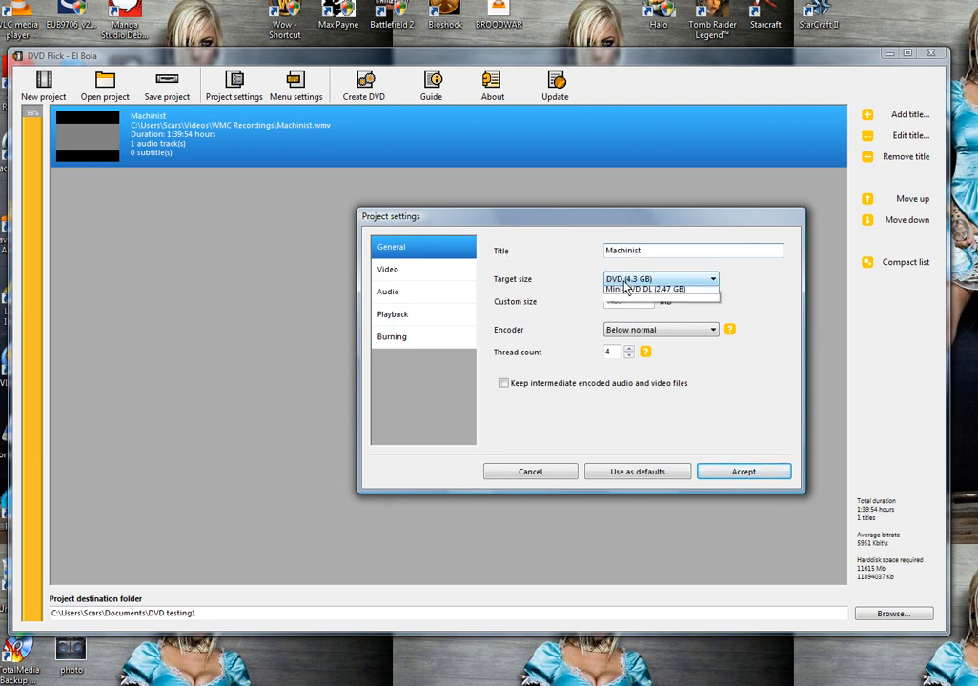
left_click(712, 278)
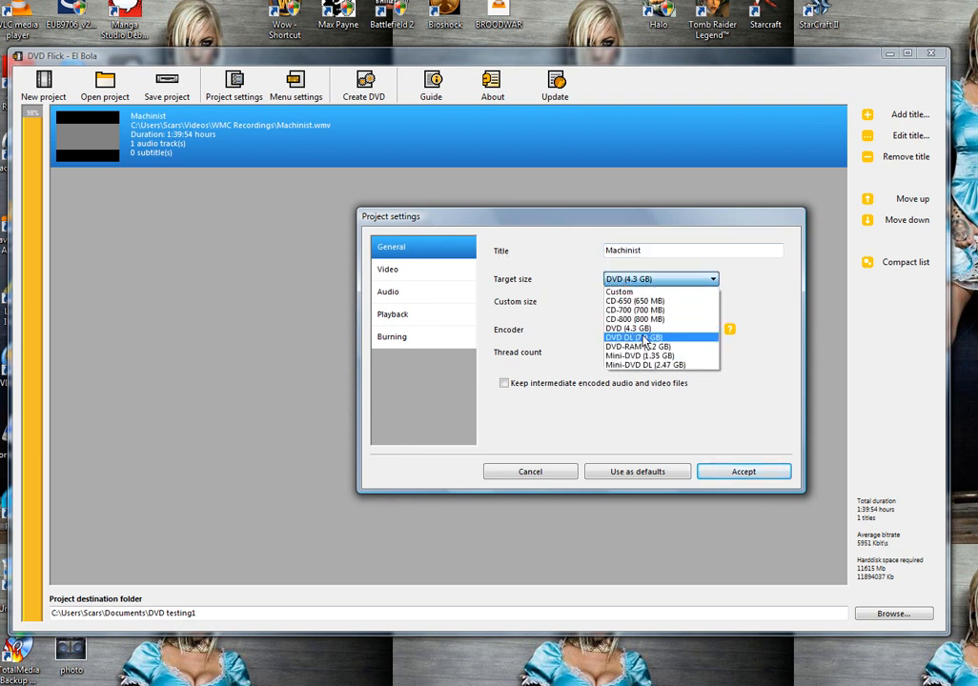
mouse_move(637, 321)
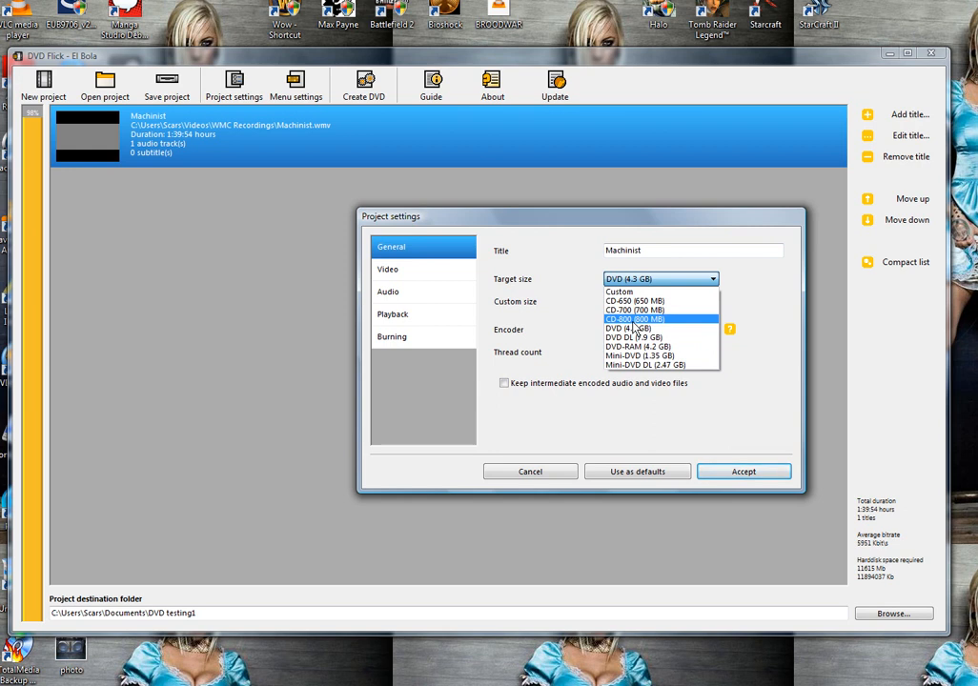
mouse_move(644, 327)
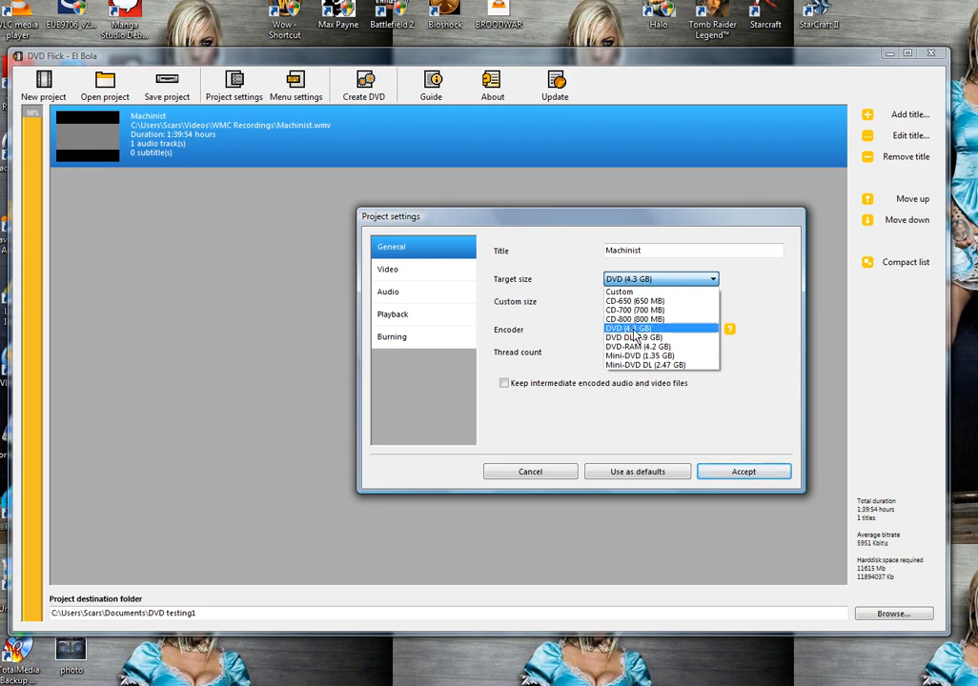
mouse_move(633, 338)
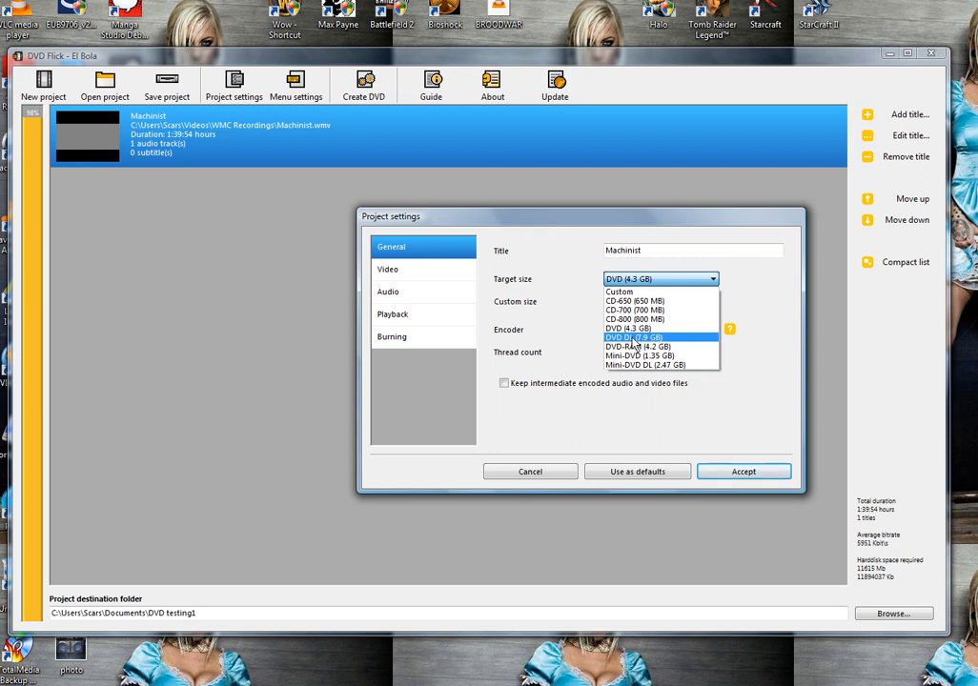
mouse_move(645, 328)
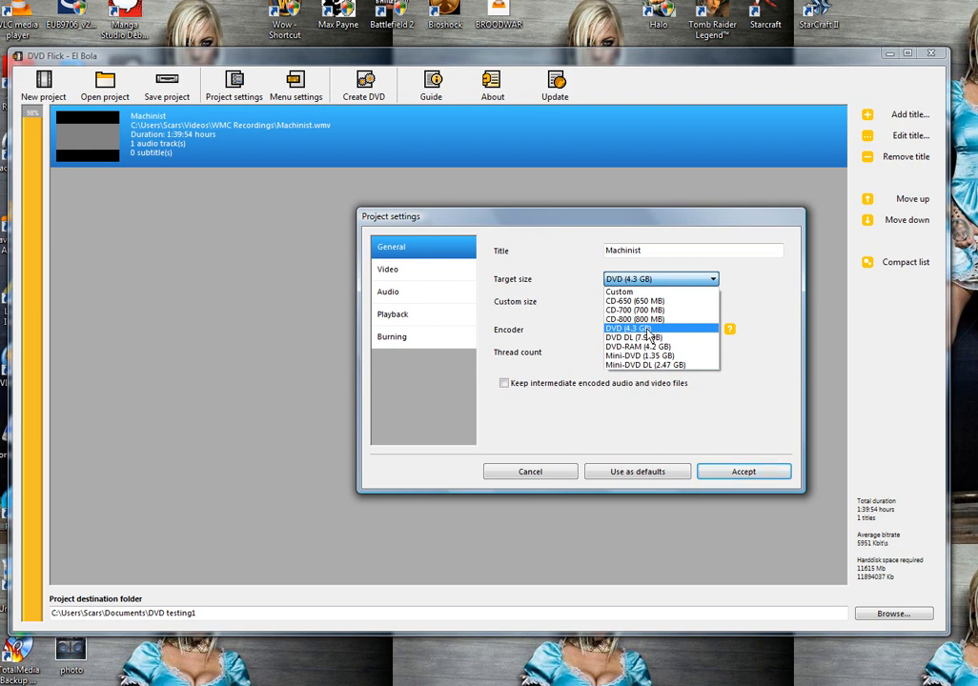
left_click(645, 328)
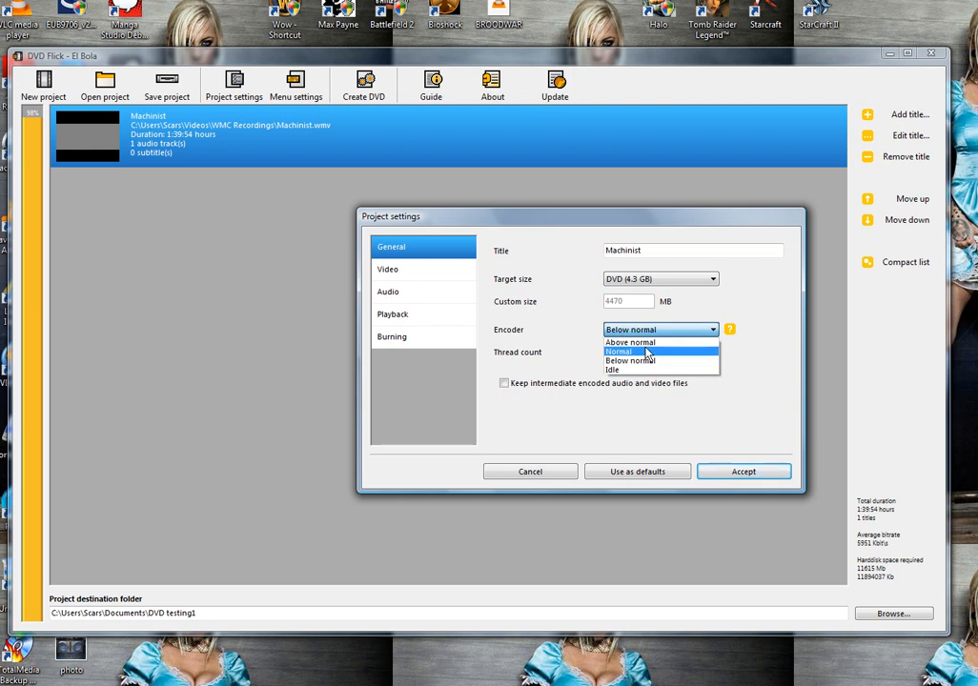
left_click(629, 343)
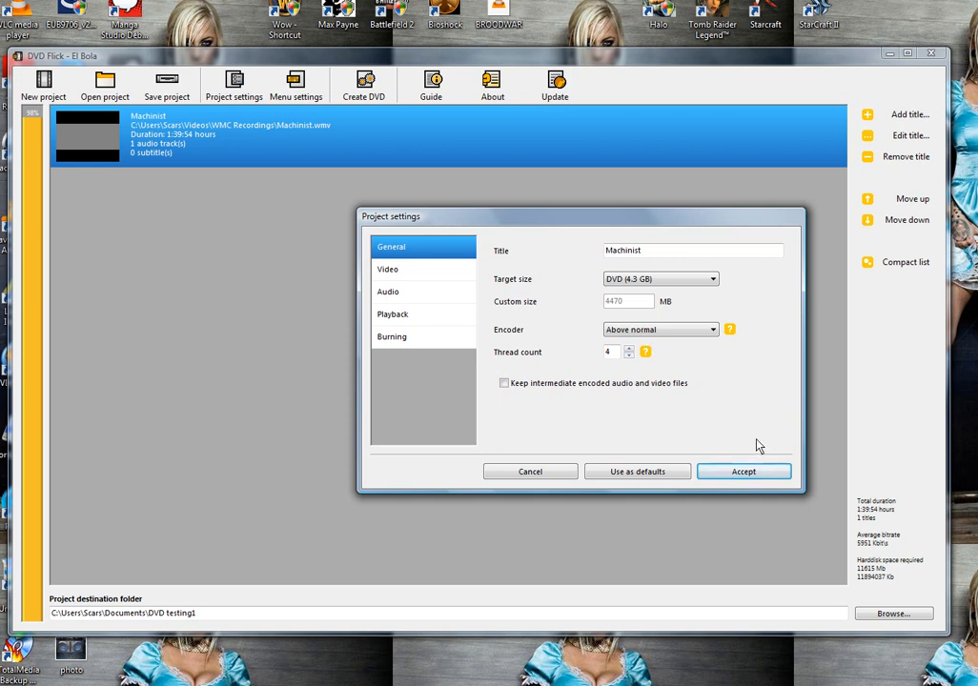
mouse_move(443, 275)
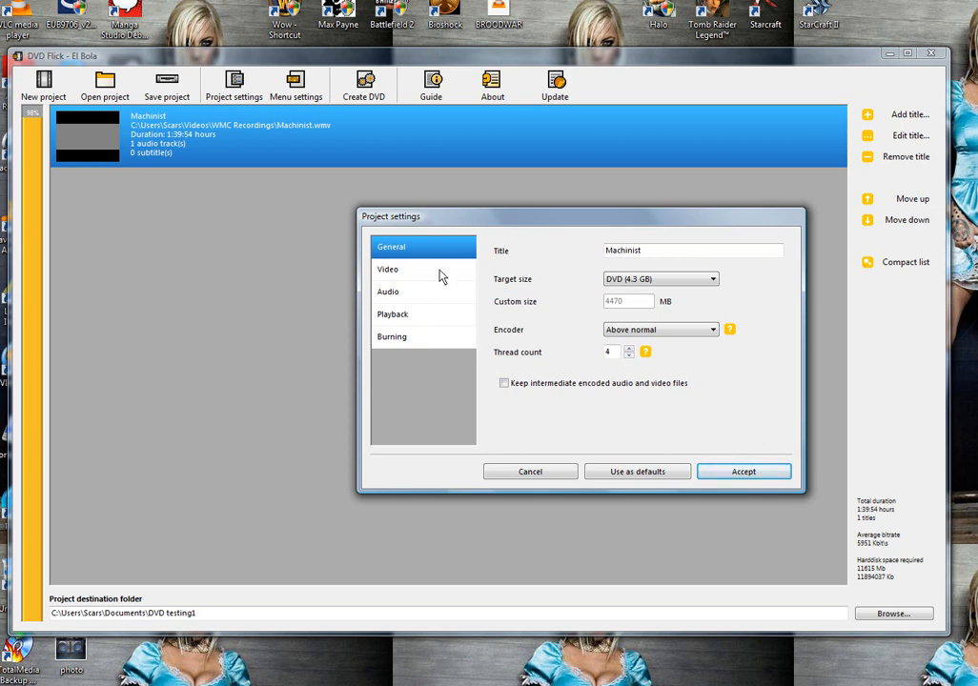
On the Video page keep NTSC target format and set encoding quality to Best
left_click(388, 269)
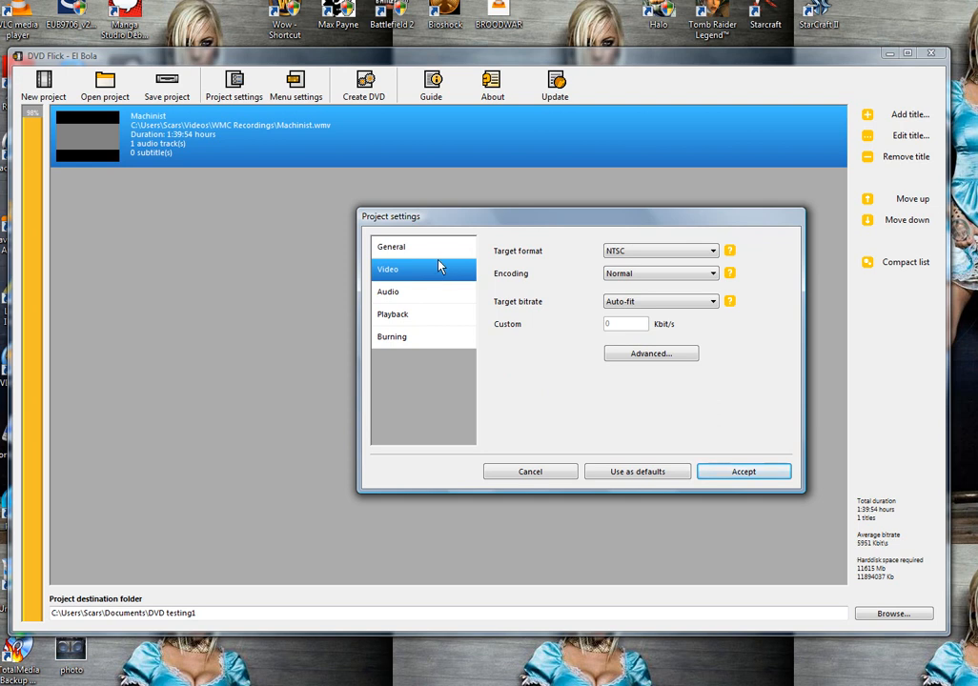
mouse_move(404, 282)
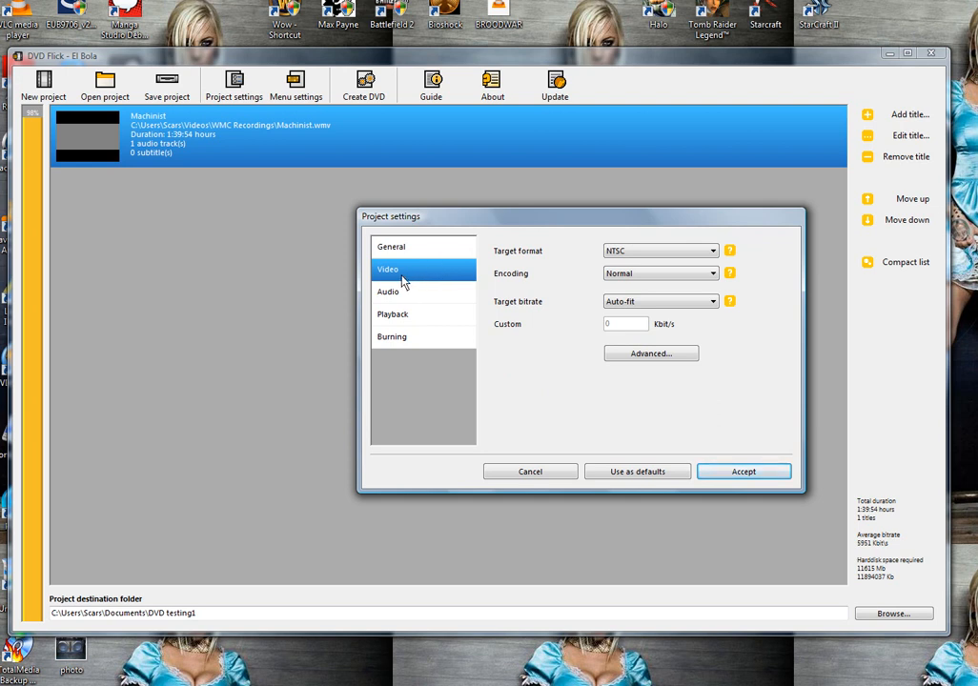
mouse_move(410, 270)
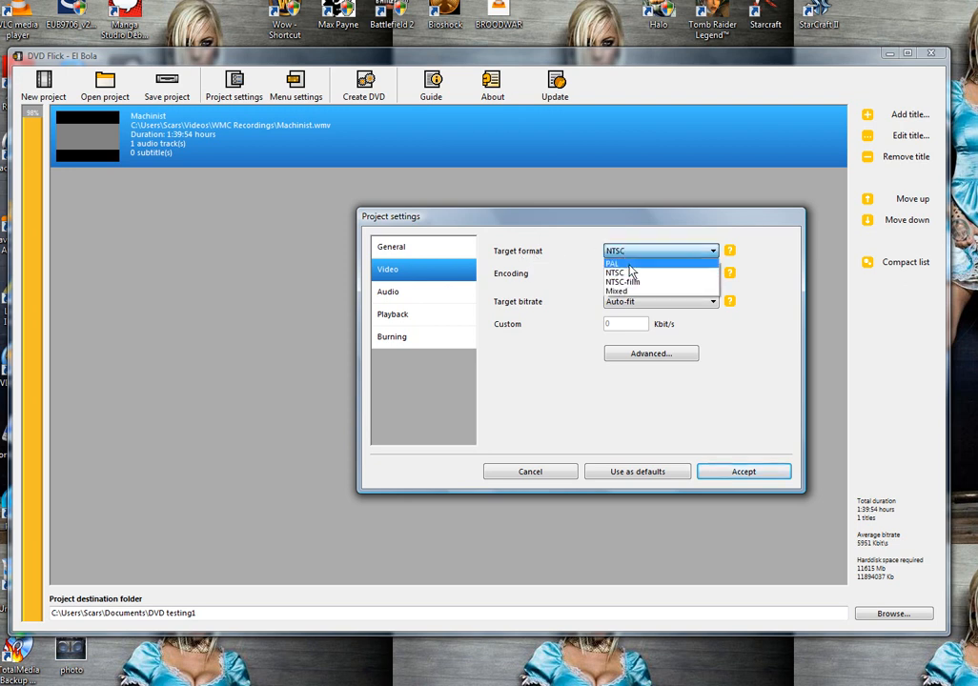
mouse_move(637, 275)
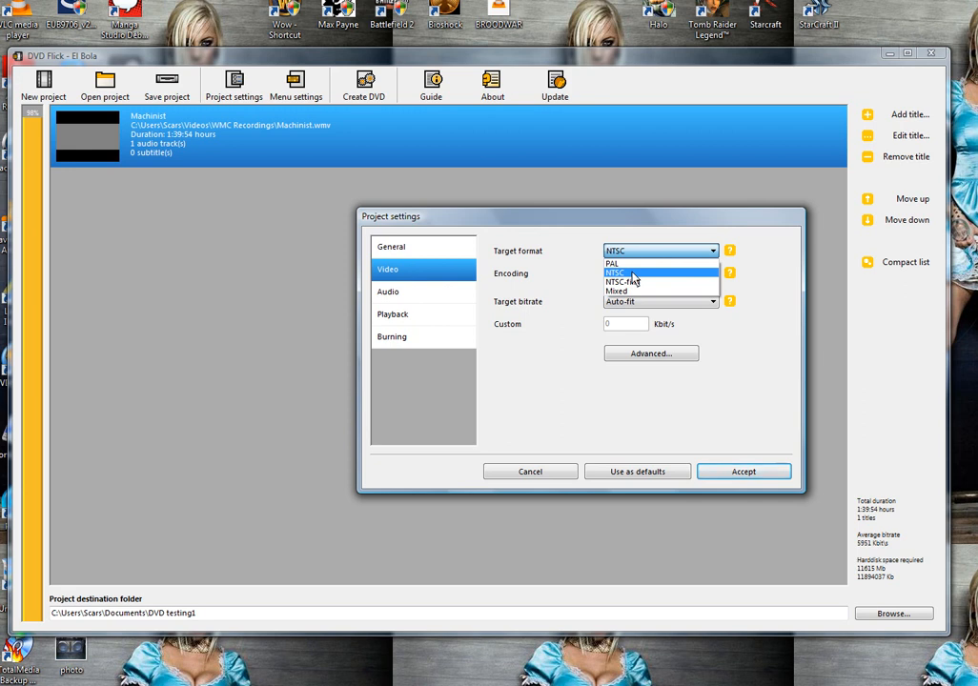
mouse_move(641, 271)
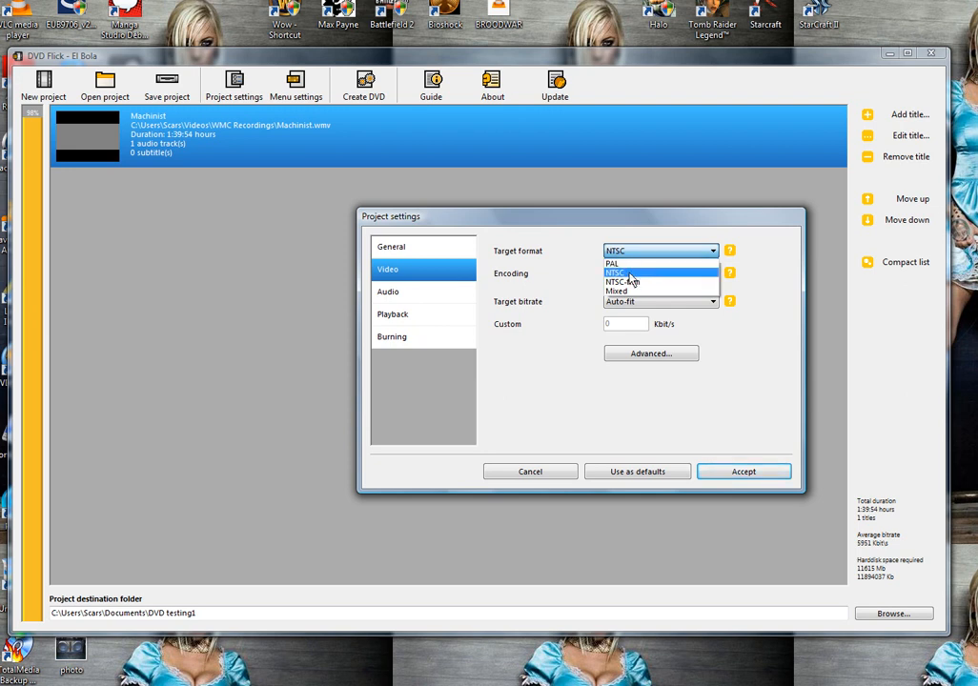
left_click(631, 274)
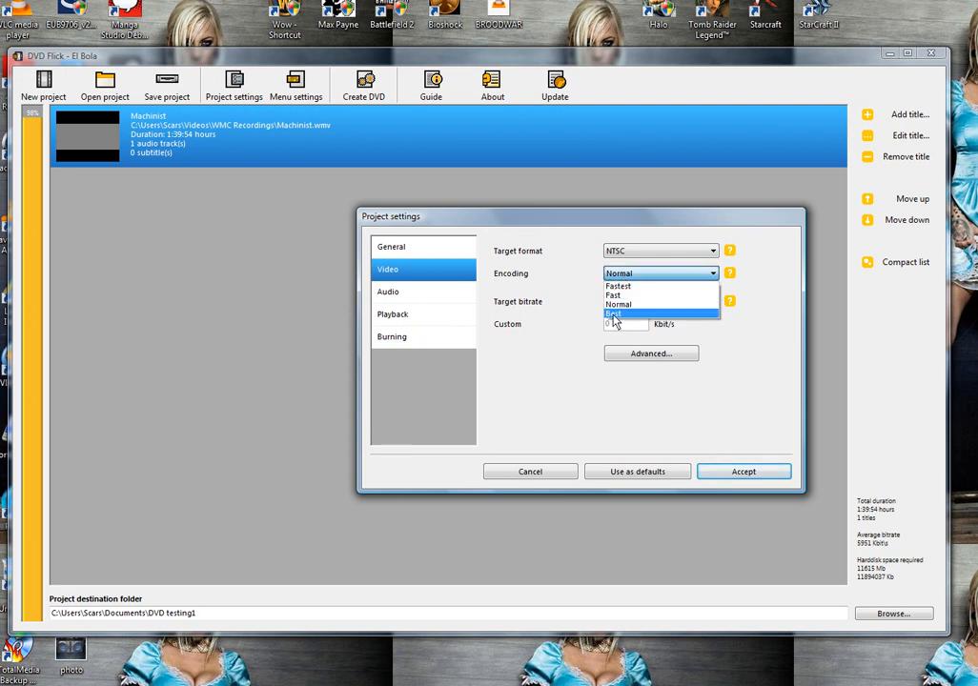
left_click(622, 313)
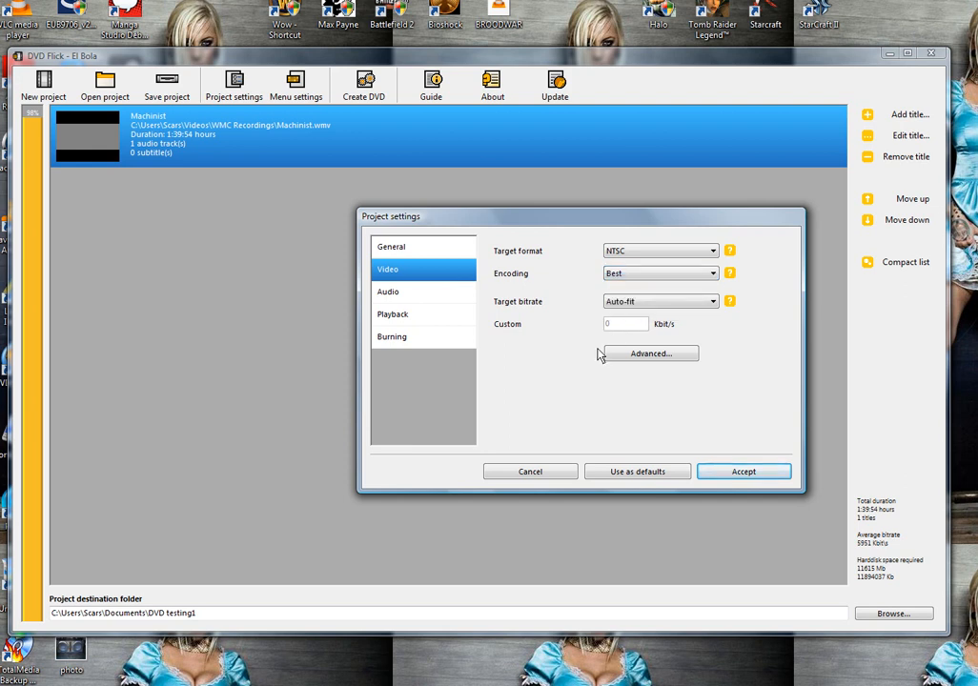
mouse_move(618, 320)
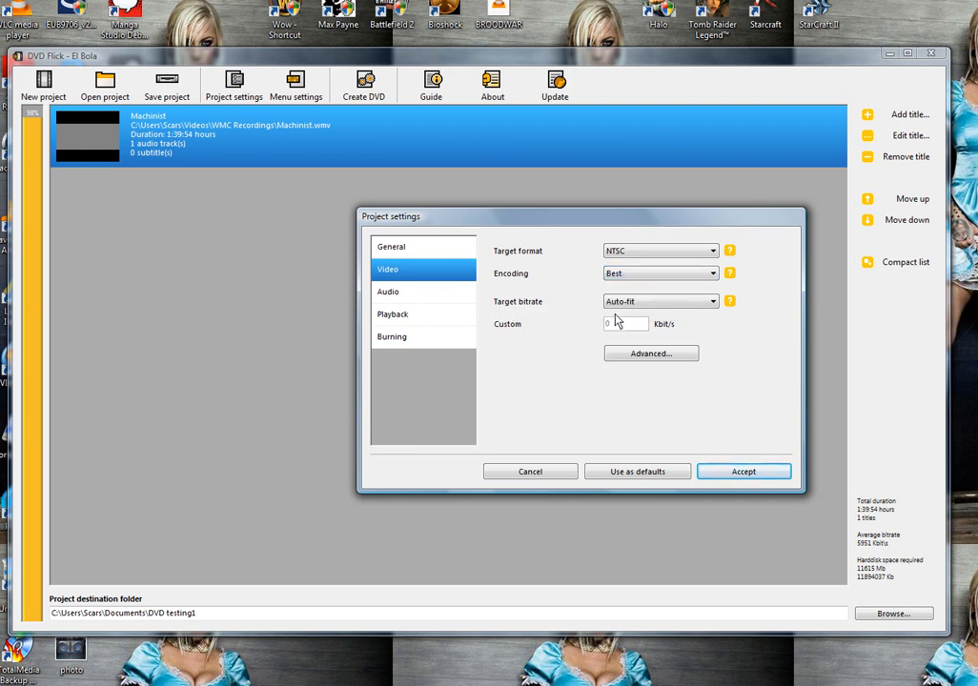
left_click(389, 292)
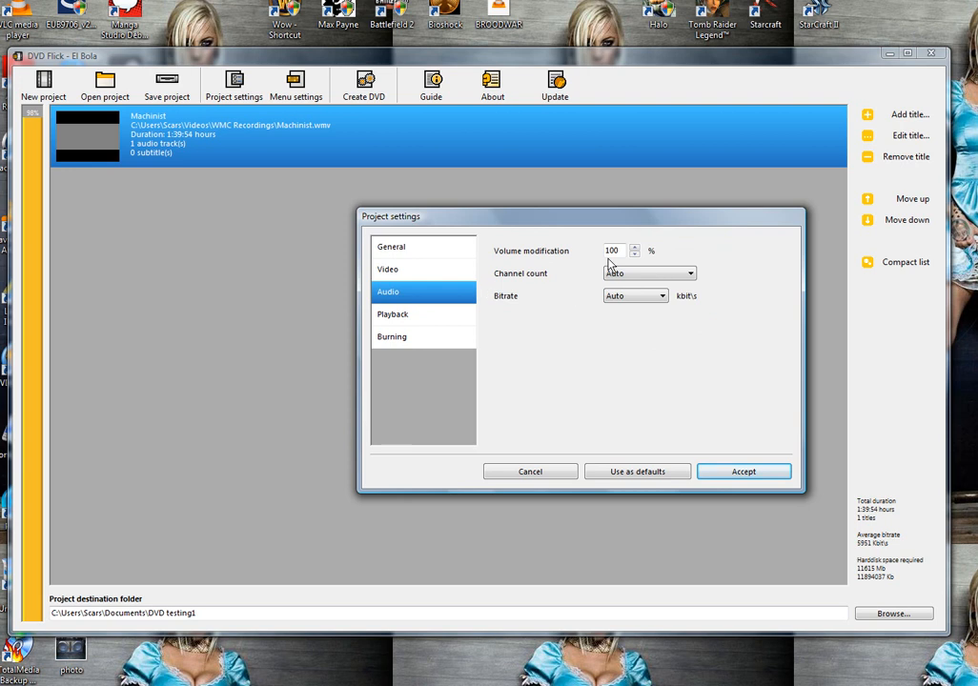
mouse_move(625, 300)
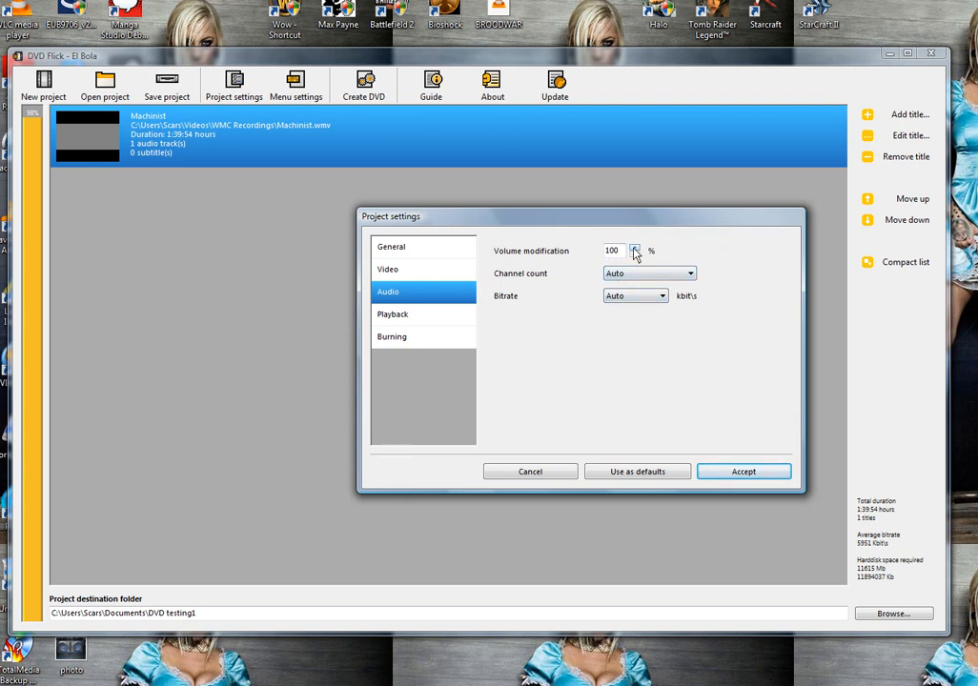
Review the Playback options, then move on to the Burning options
left_click(393, 315)
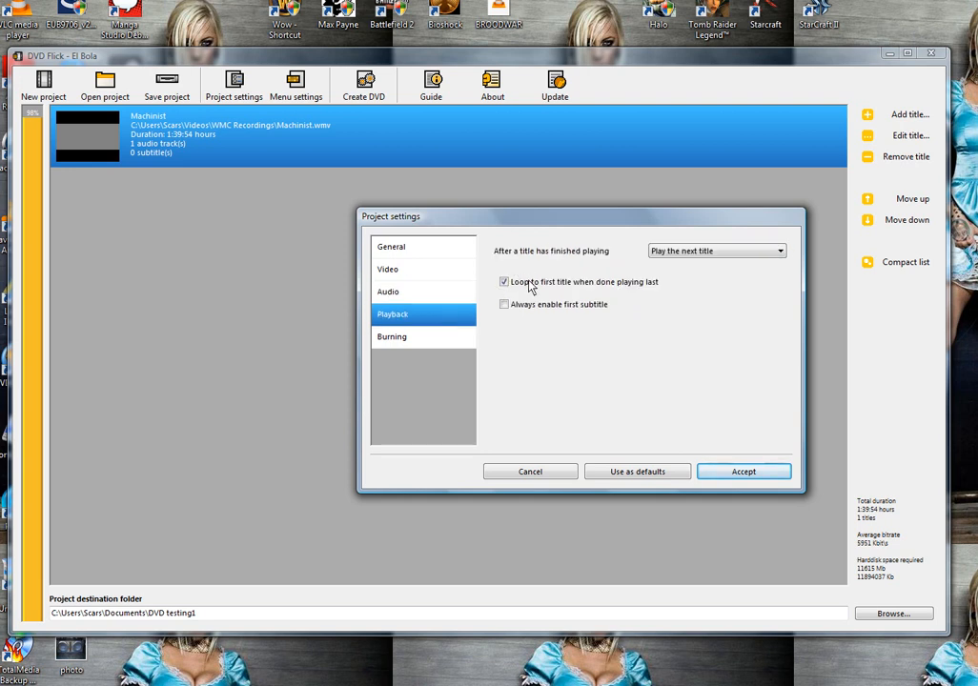
mouse_move(625, 293)
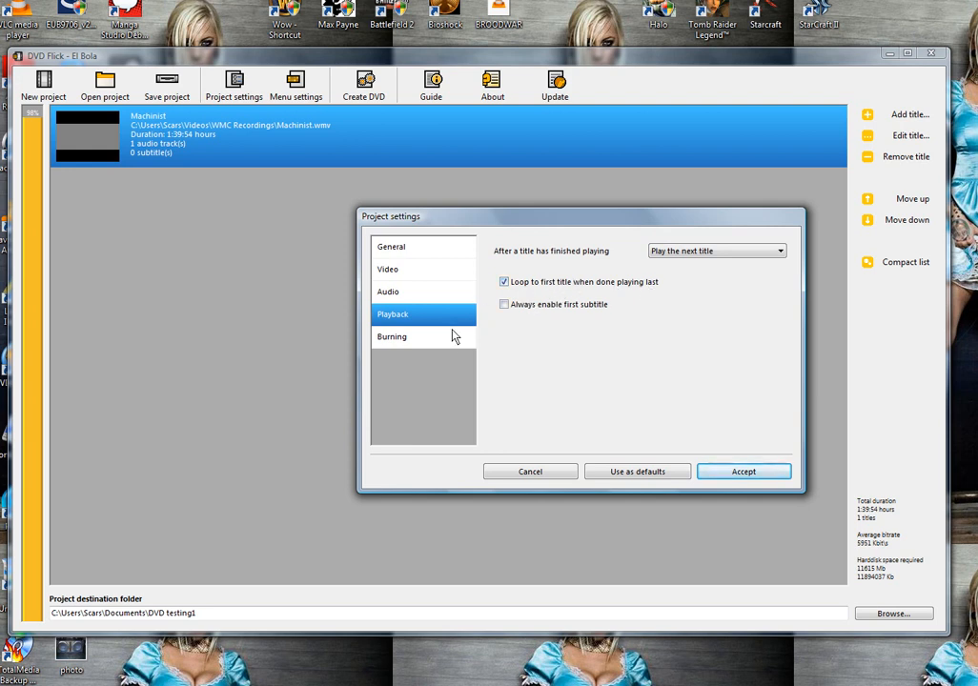
left_click(393, 335)
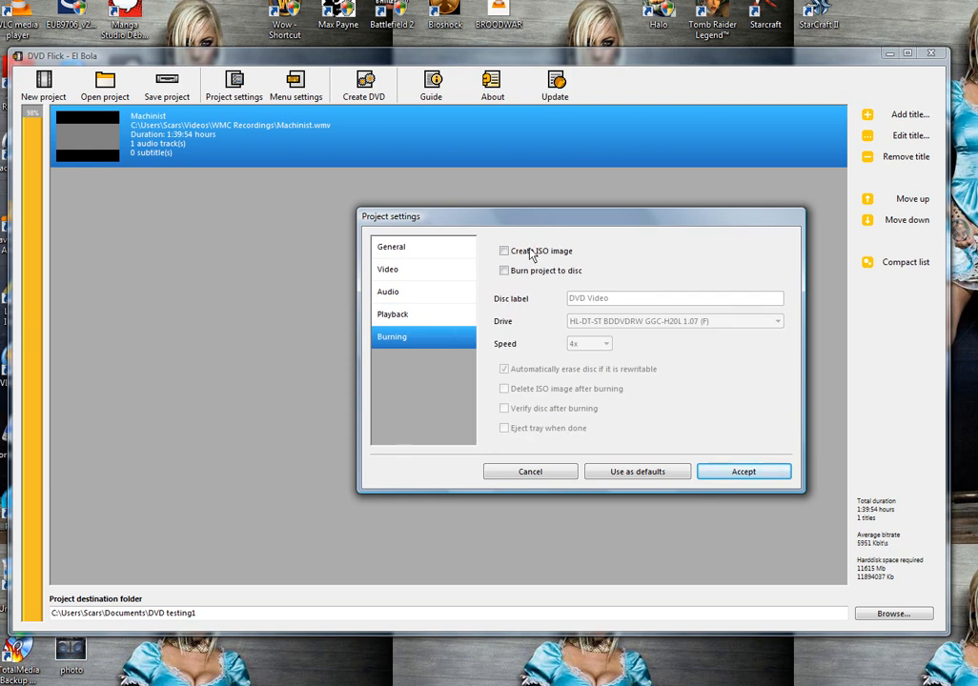
Leave ISO image off, enable Burn project to disc with label Machinist at 2x speed
left_click(503, 252)
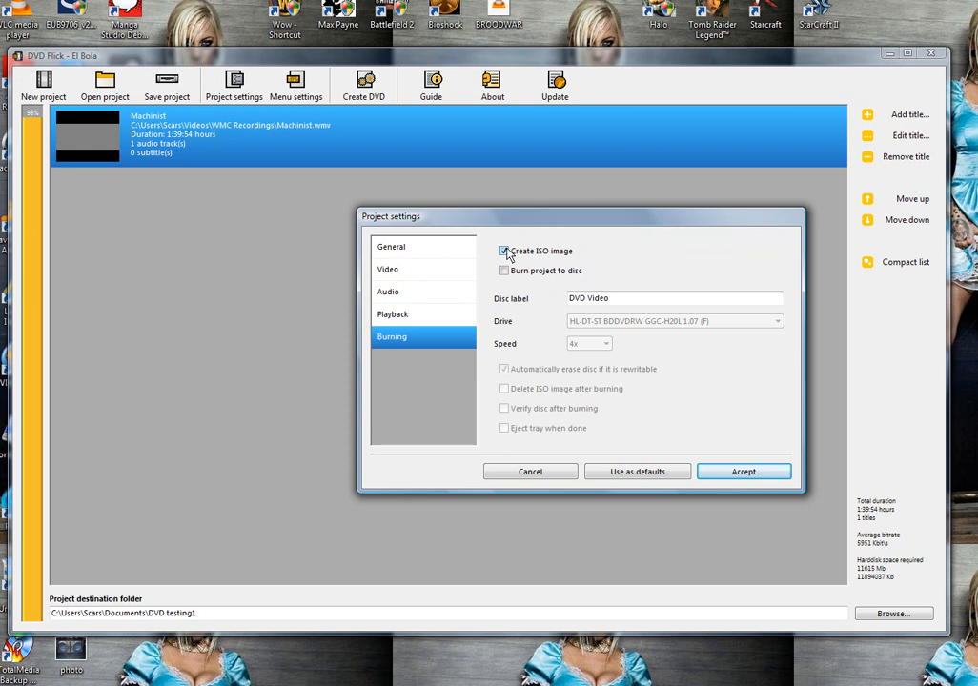
left_click(504, 252)
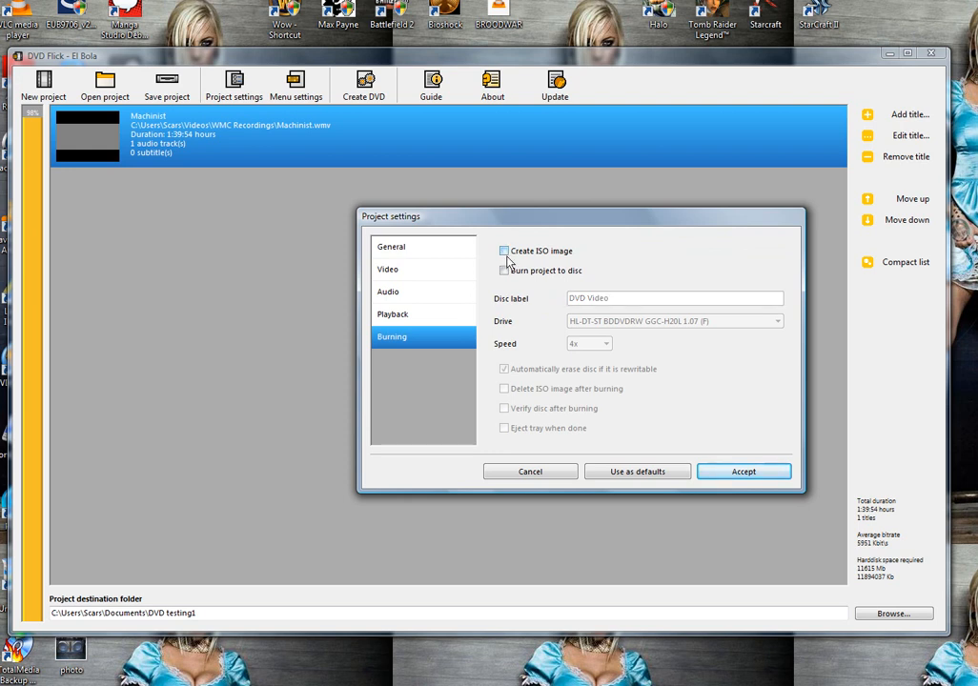
left_click(503, 271)
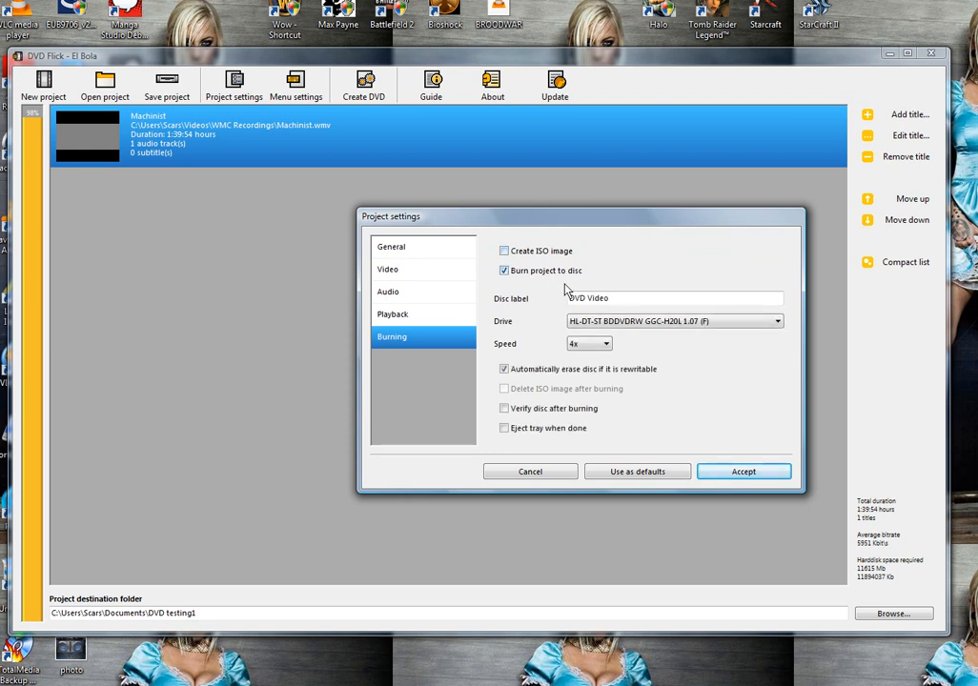
mouse_move(526, 280)
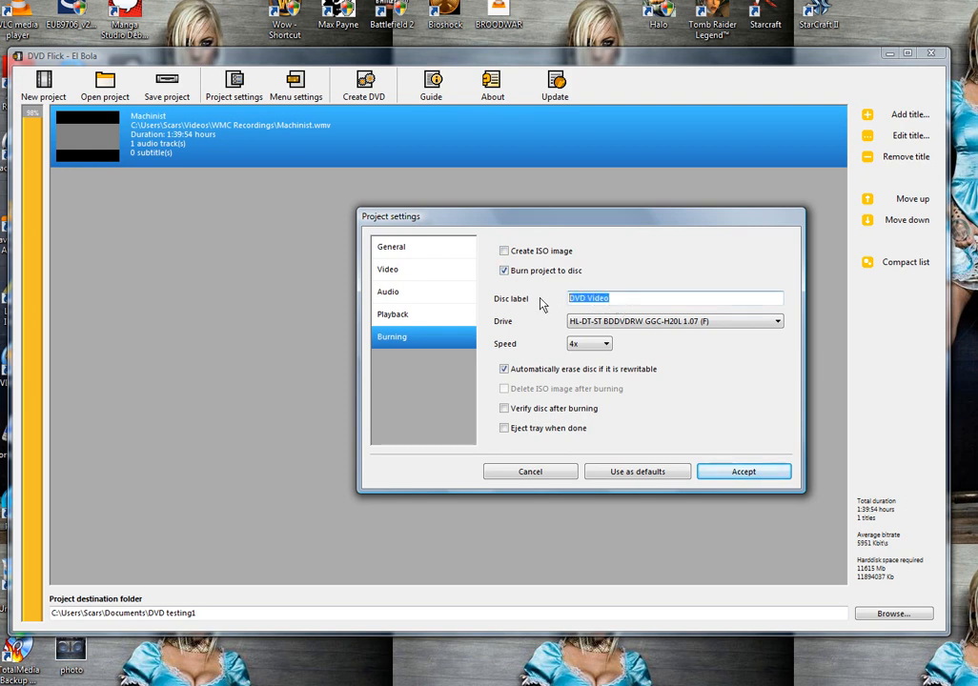
type("M")
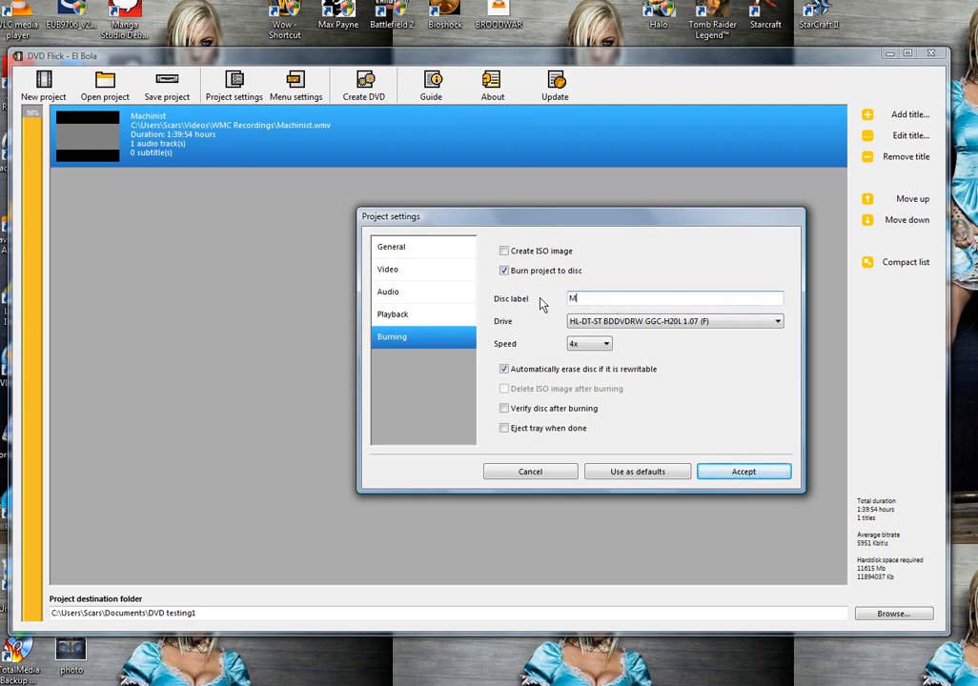
type("achinist")
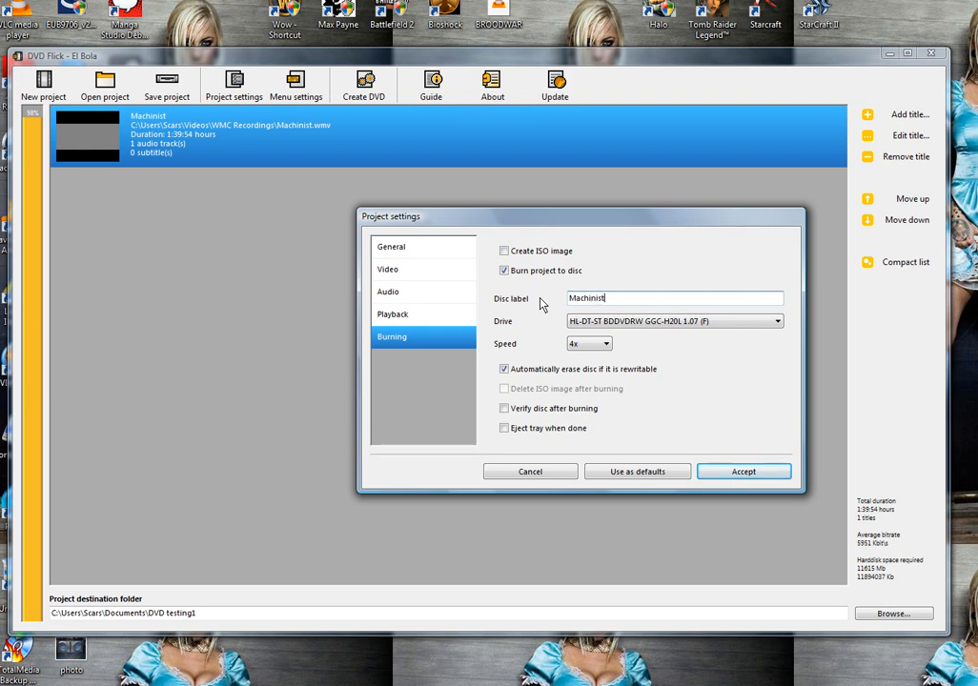
mouse_move(565, 294)
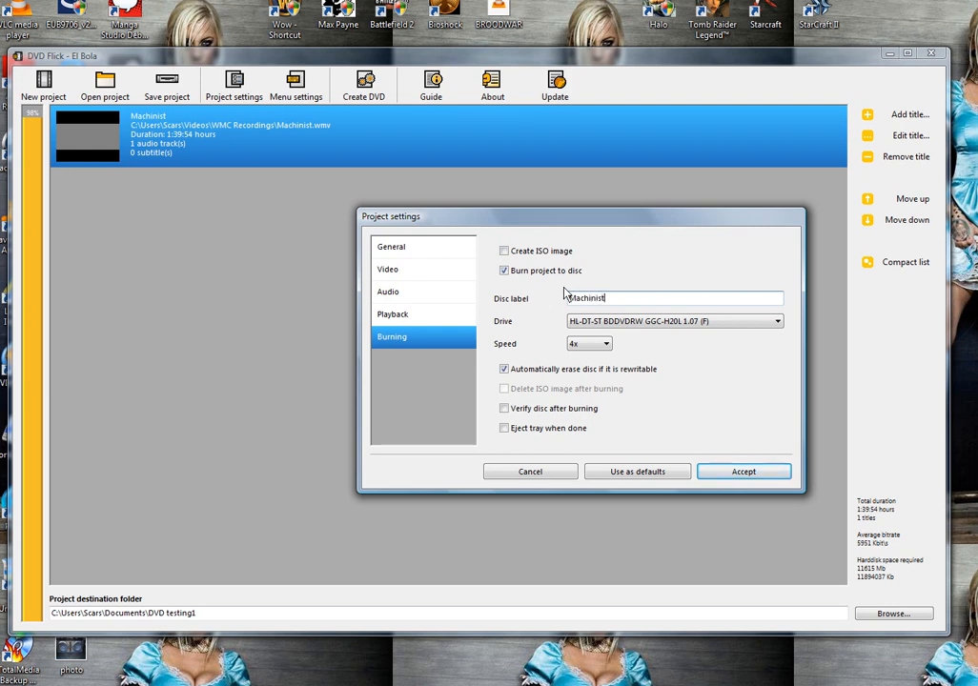
left_click(604, 343)
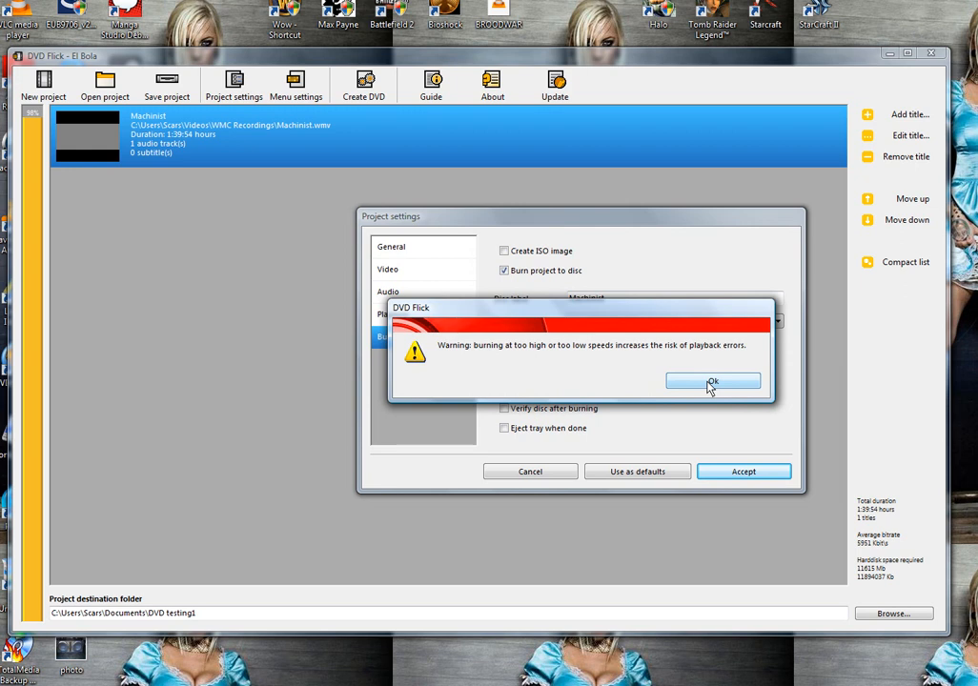
left_click(713, 381)
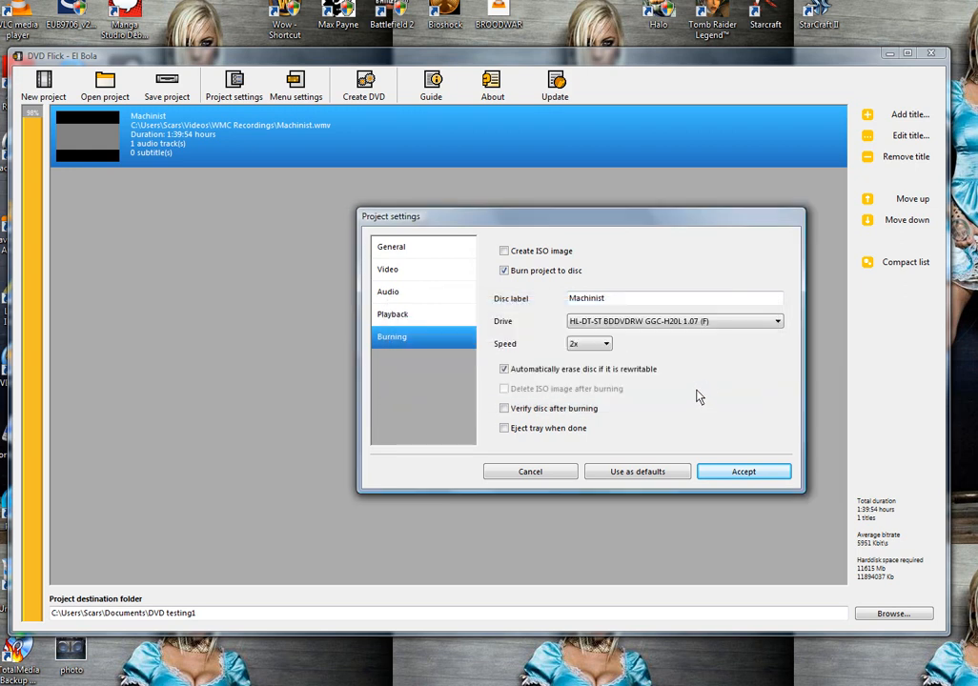
mouse_move(535, 393)
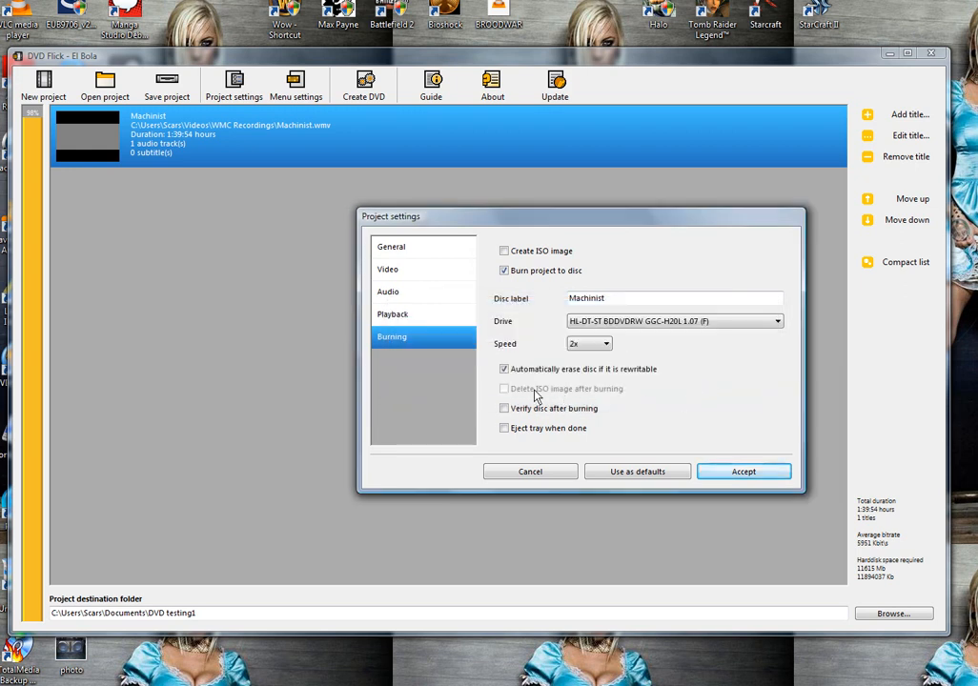
Enable Verify disc and Eject tray after burning, and accept the project settings
left_click(503, 408)
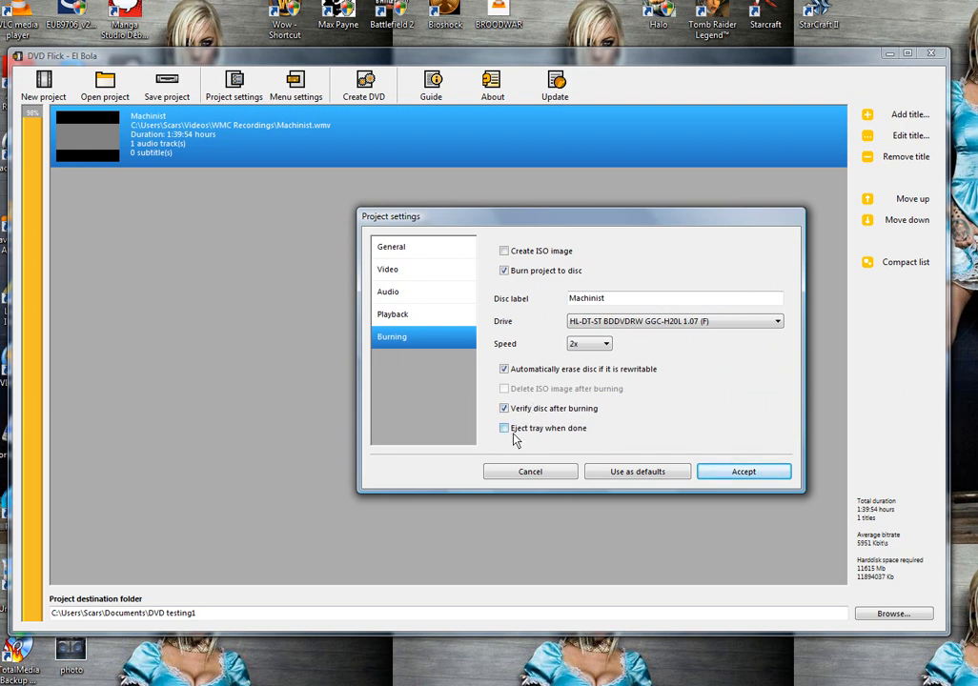
left_click(503, 427)
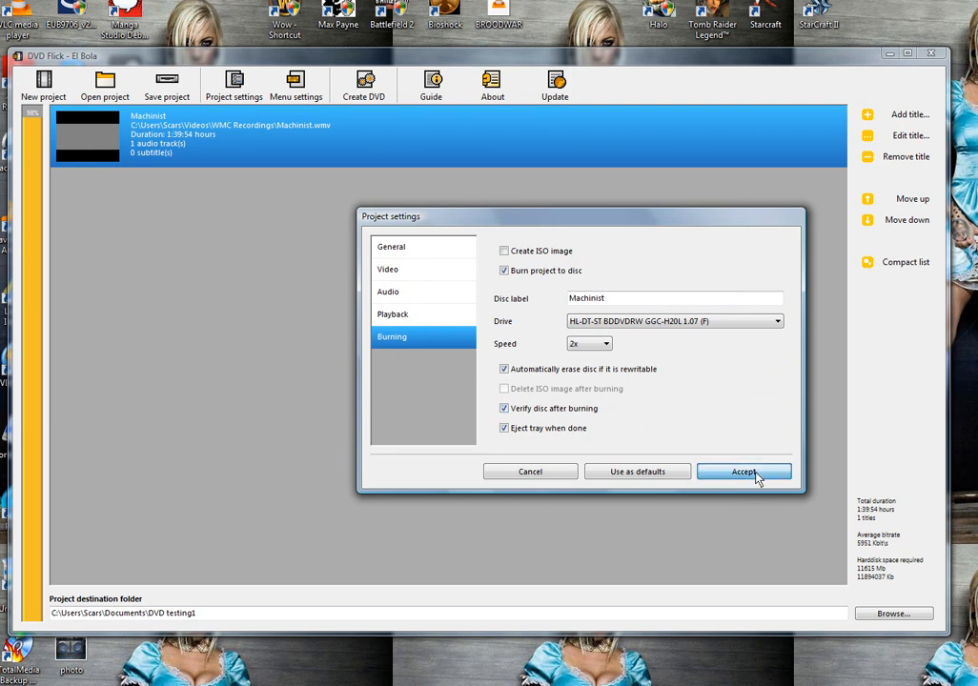
left_click(744, 470)
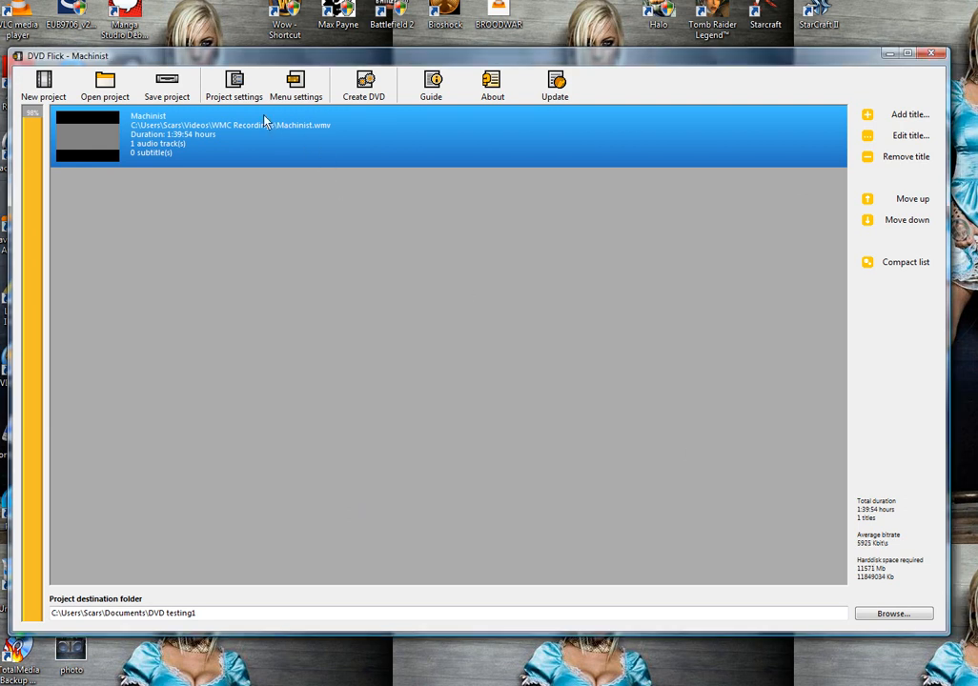
In Menu settings choose the NiteGrass template, preview it, and accept
left_click(290, 84)
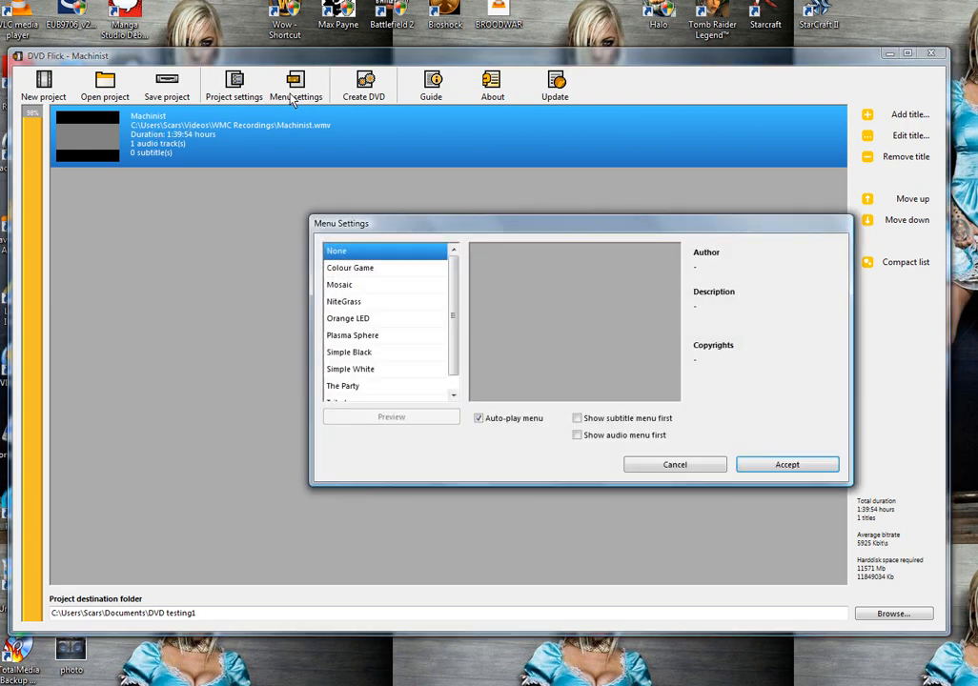
mouse_move(398, 275)
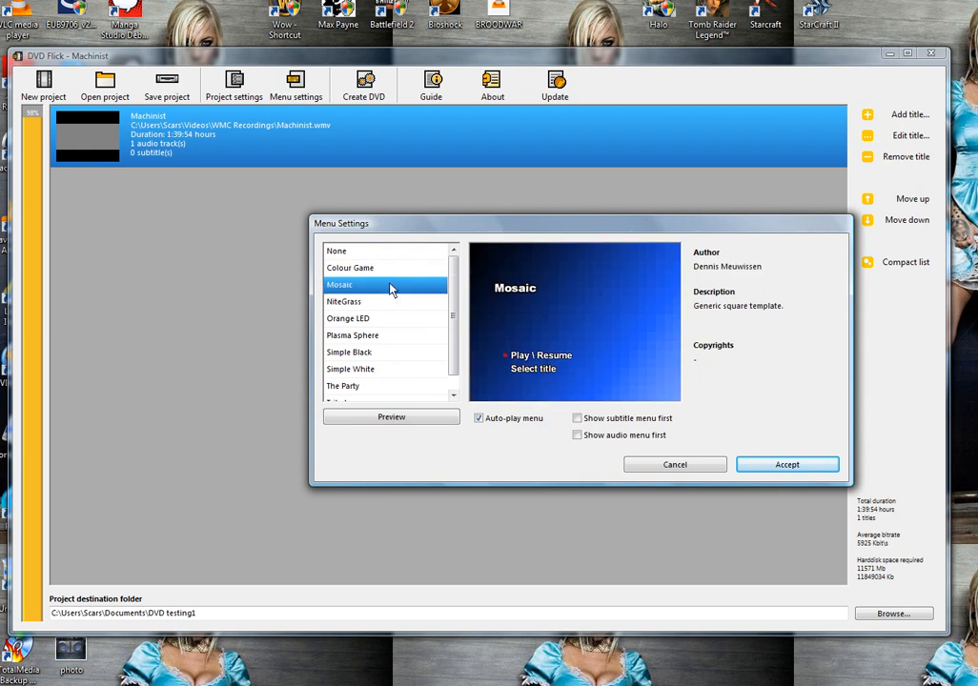
left_click(343, 302)
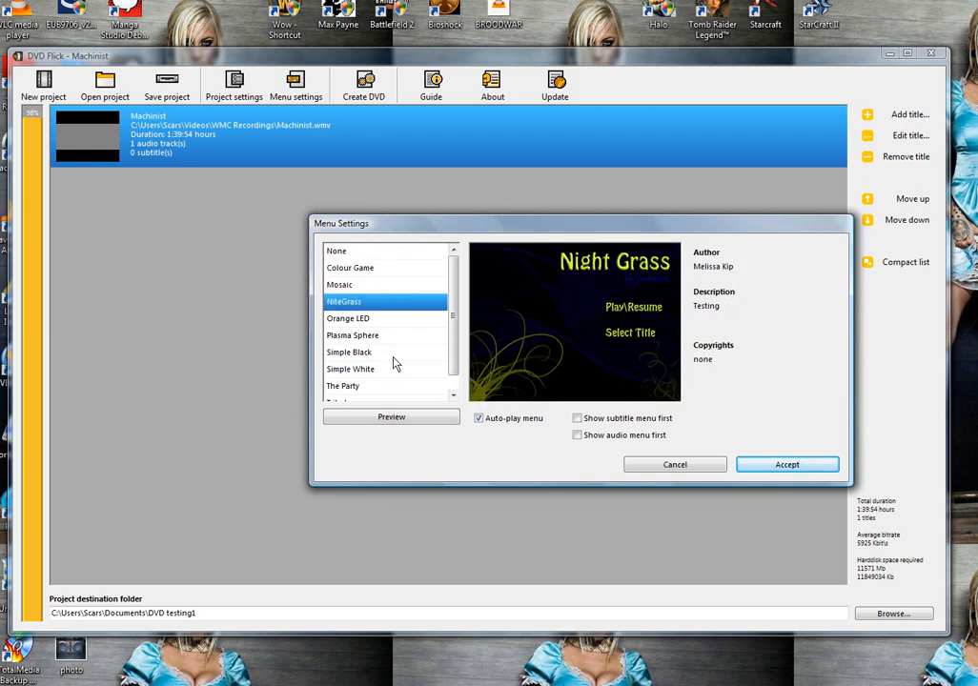
left_click(391, 416)
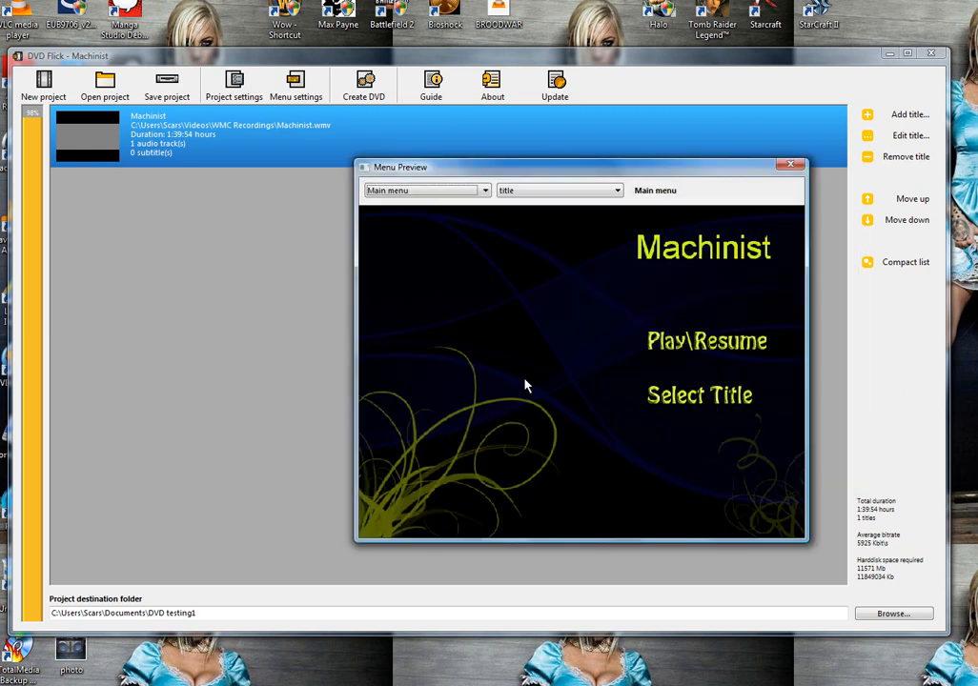
mouse_move(676, 309)
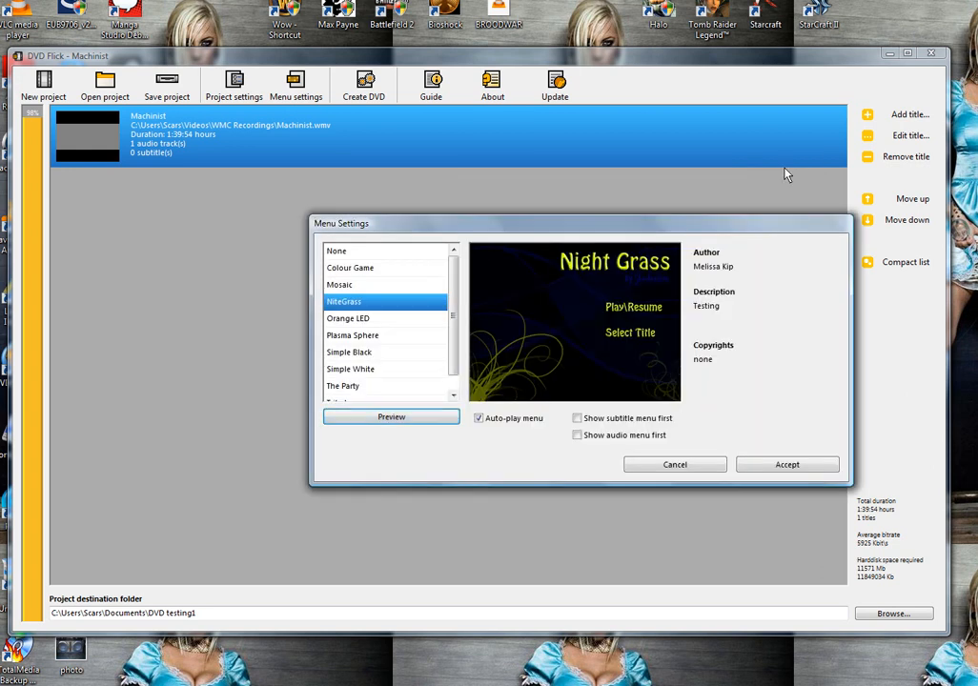
left_click(787, 465)
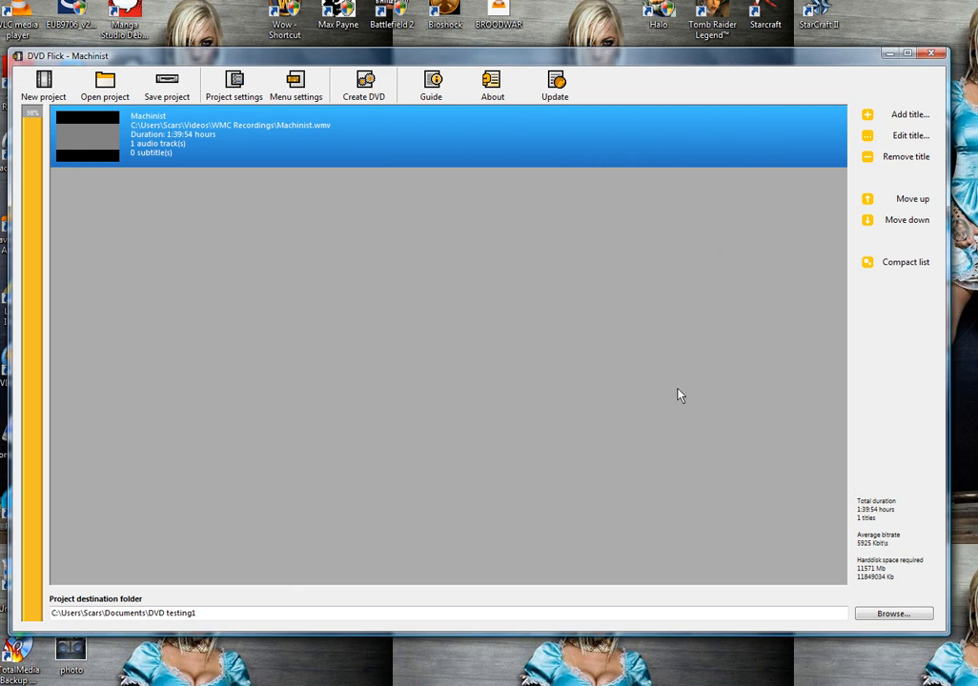
mouse_move(905, 137)
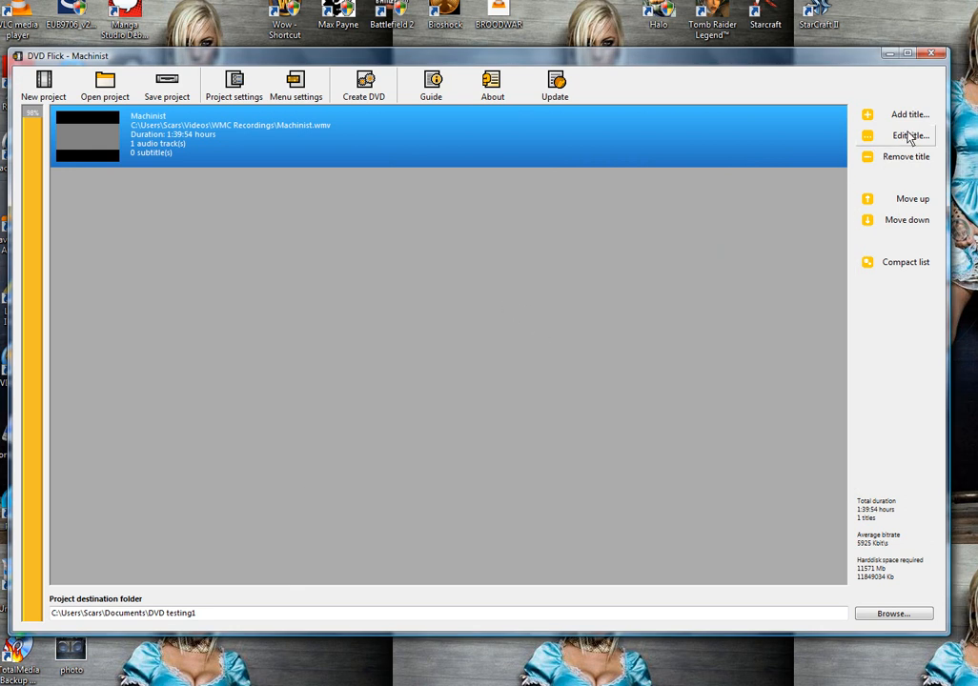
In Machinist's title properties pick a new chapter interval, view Subtitle tracks, and accept
left_click(905, 134)
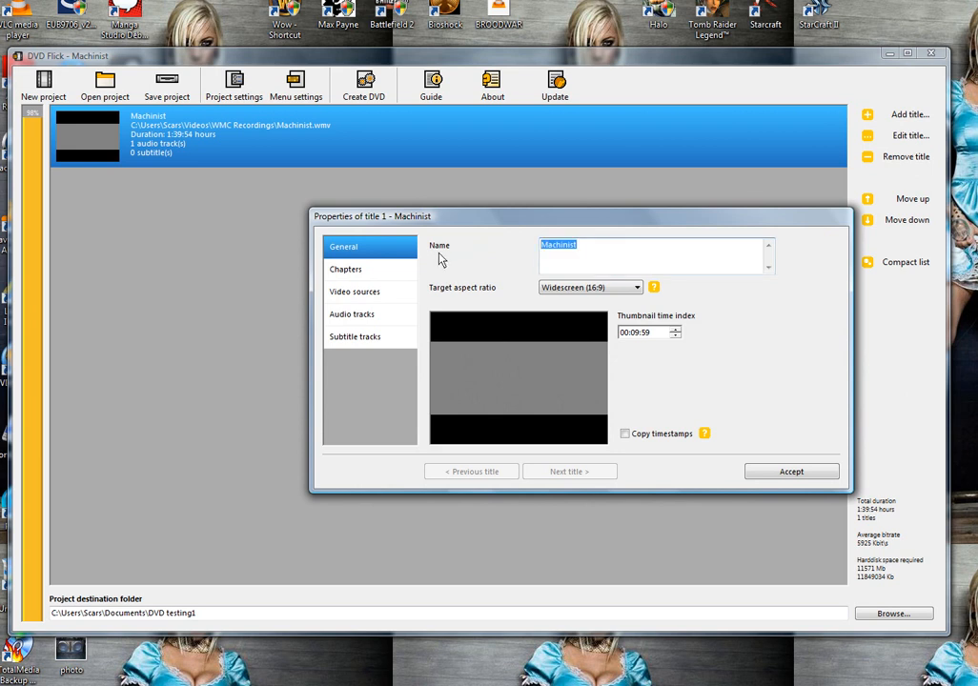
mouse_move(511, 257)
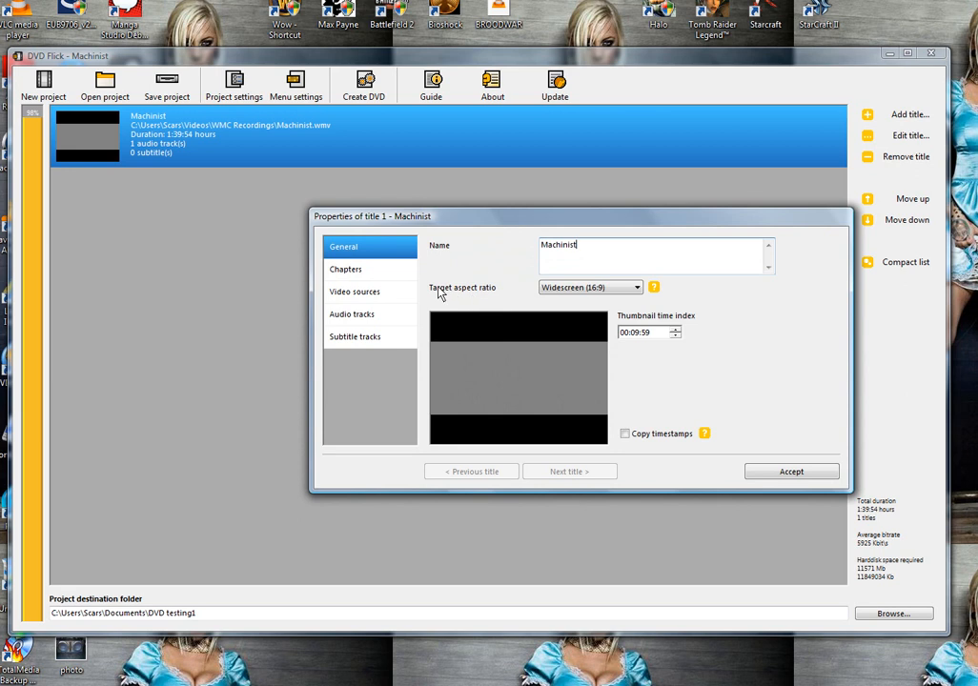
left_click(347, 269)
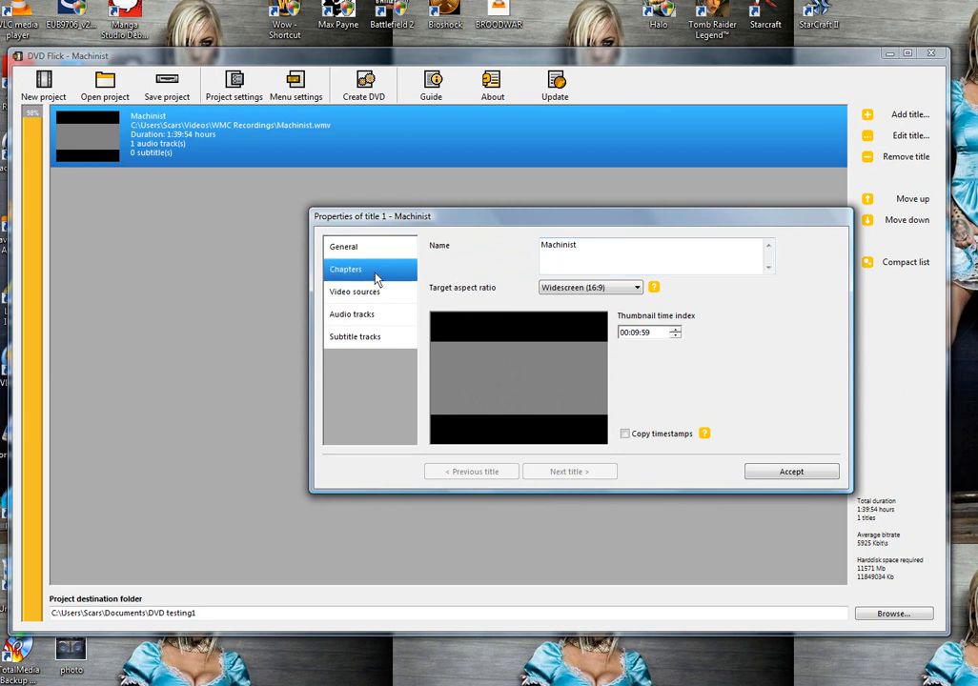
left_click(370, 269)
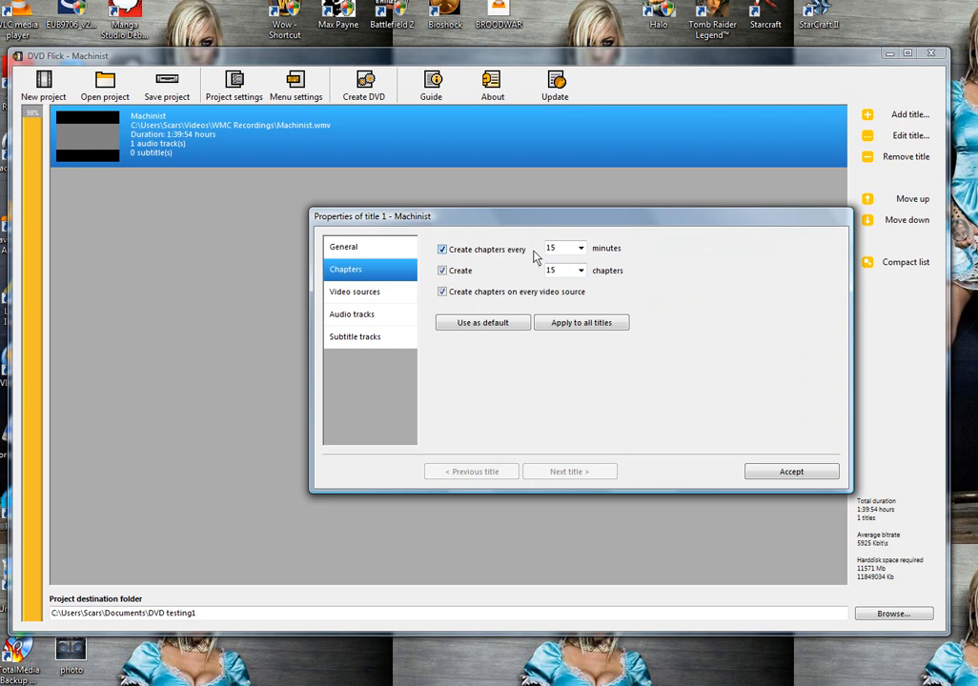
left_click(577, 248)
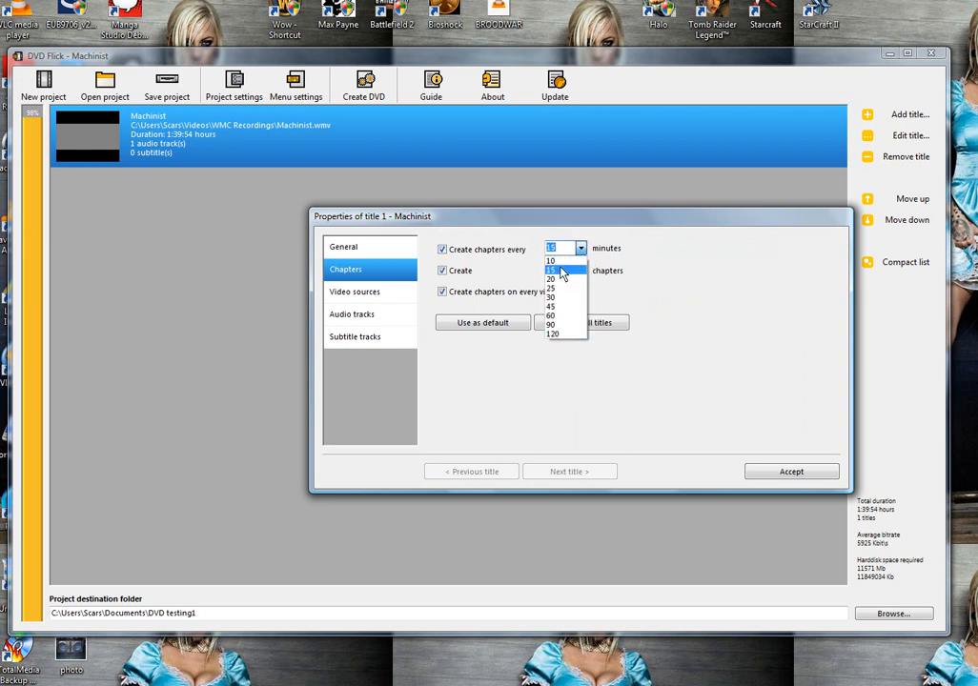
left_click(564, 271)
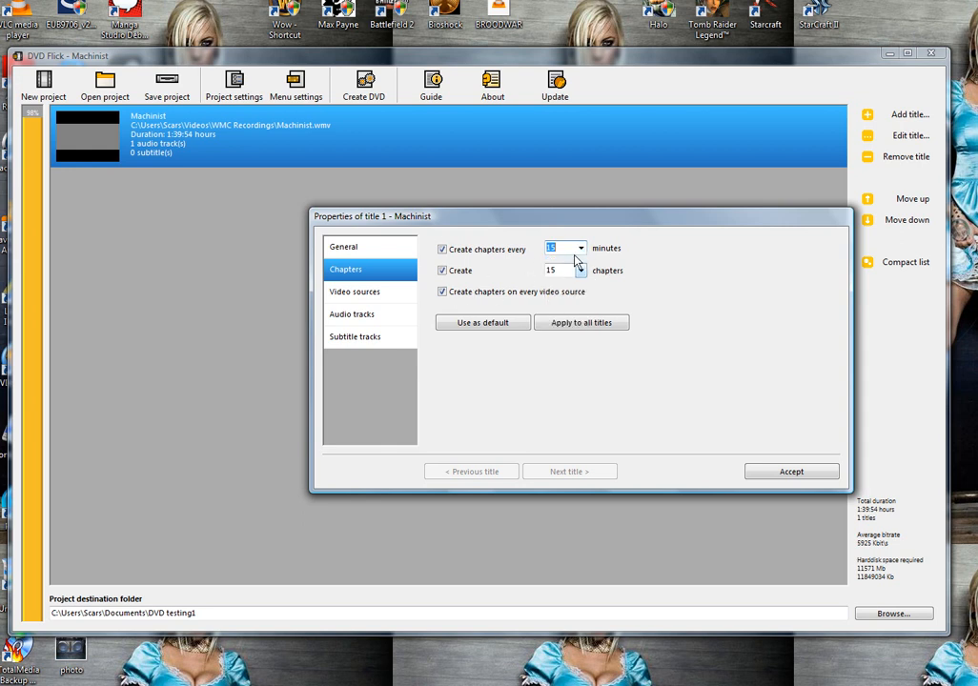
mouse_move(515, 358)
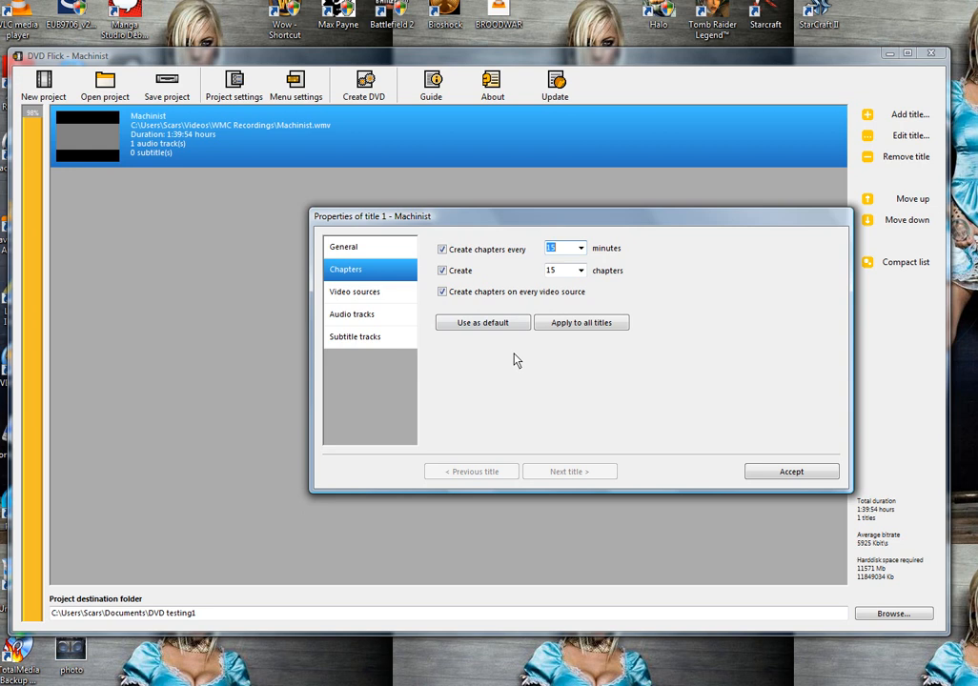
mouse_move(372, 320)
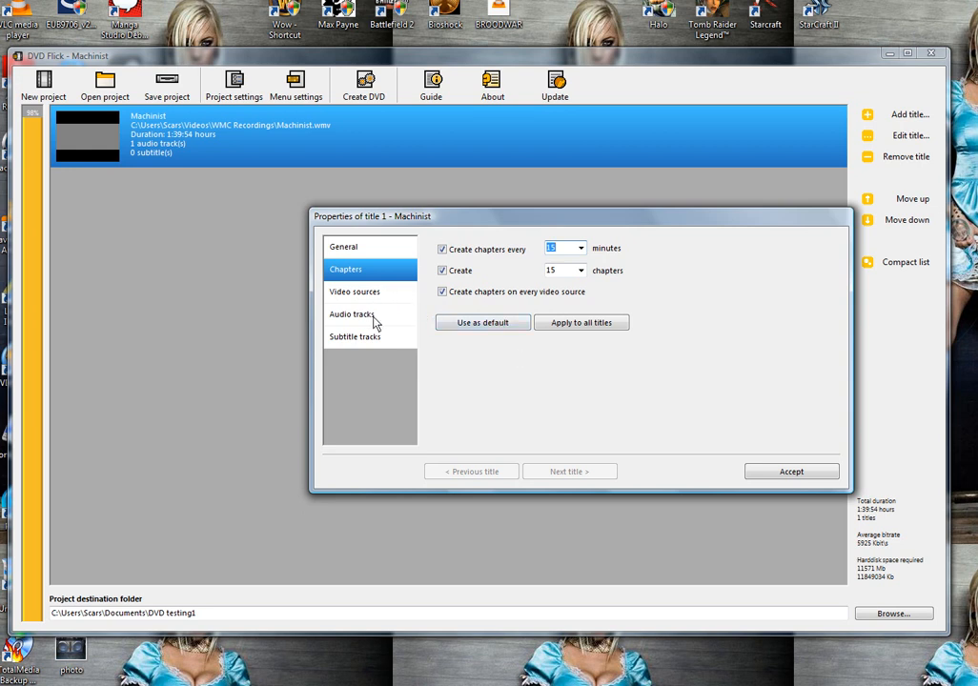
left_click(354, 335)
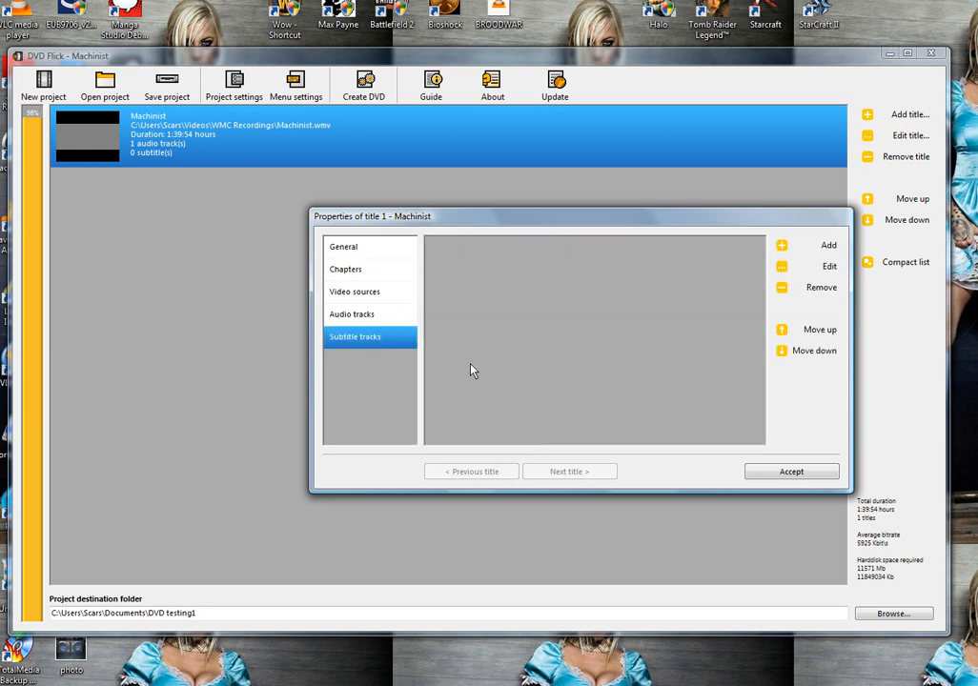
mouse_move(534, 343)
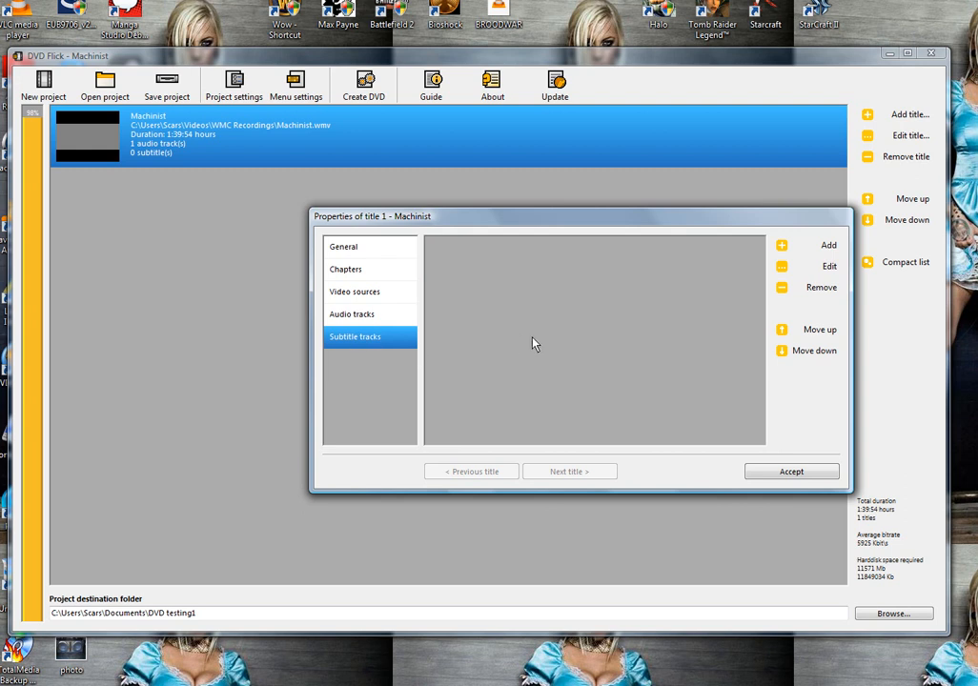
mouse_move(782, 266)
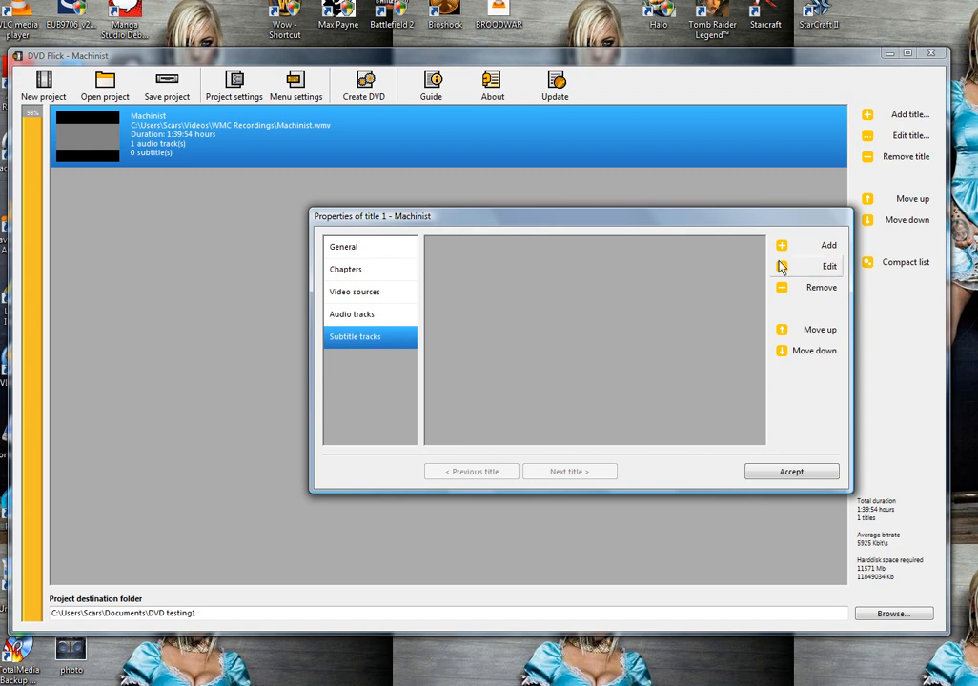
mouse_move(848, 507)
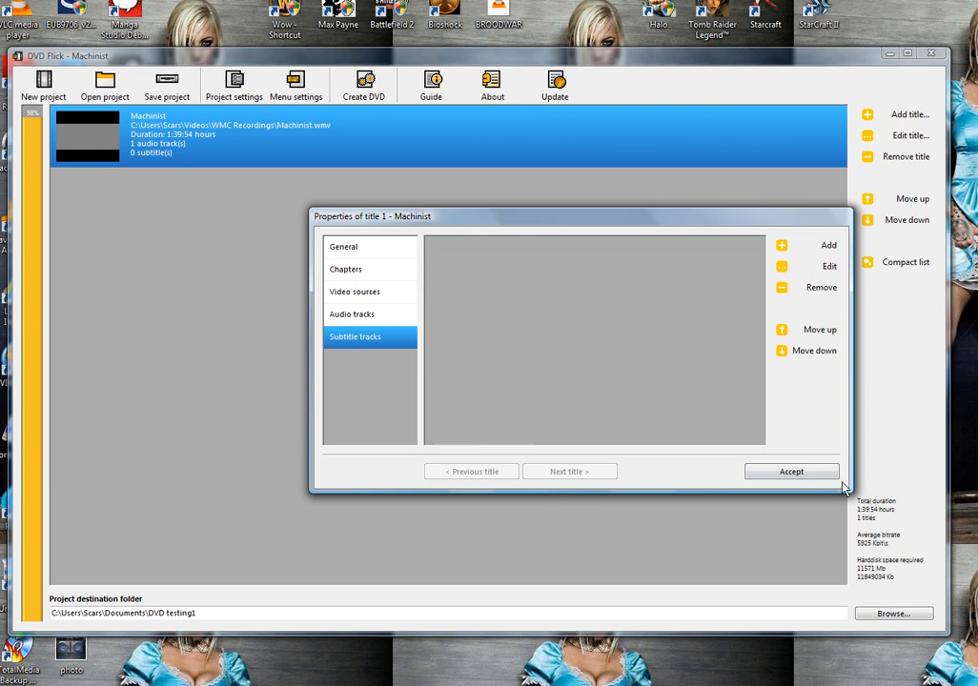
mouse_move(793, 477)
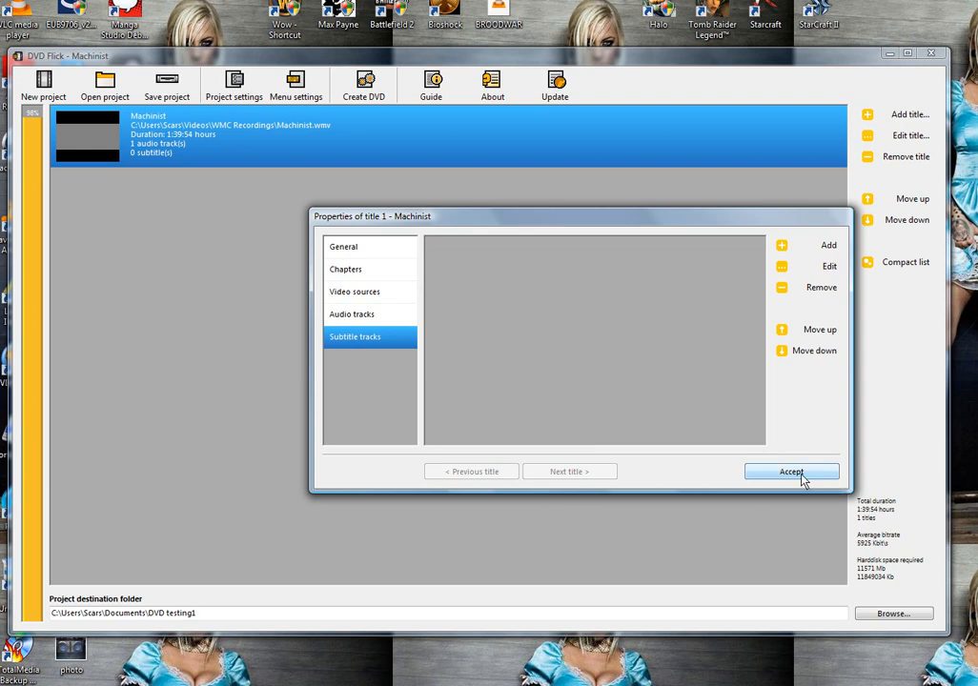
left_click(793, 472)
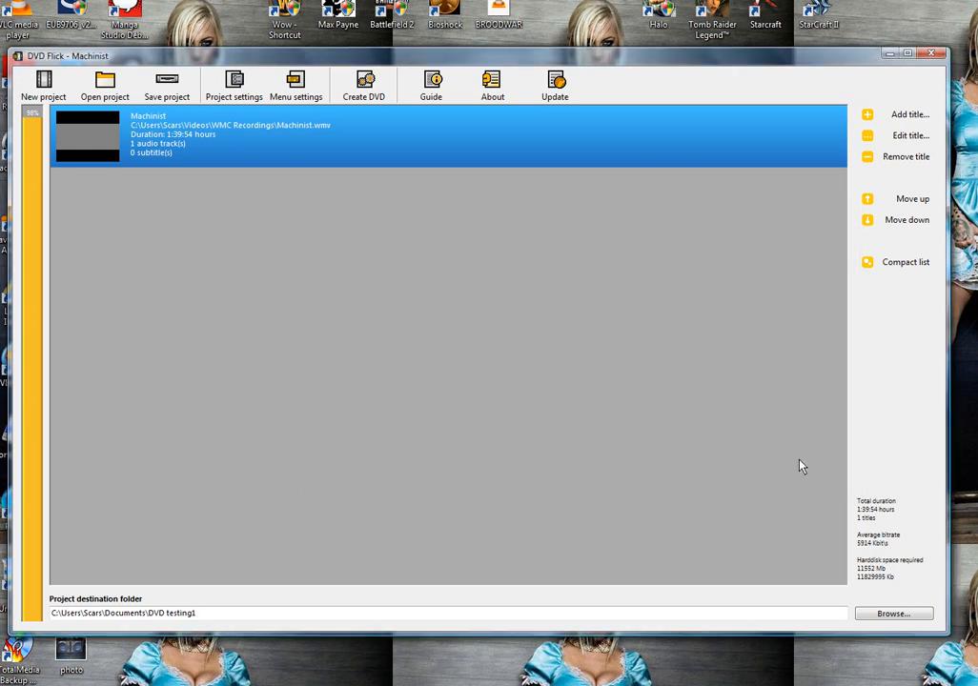
mouse_move(785, 659)
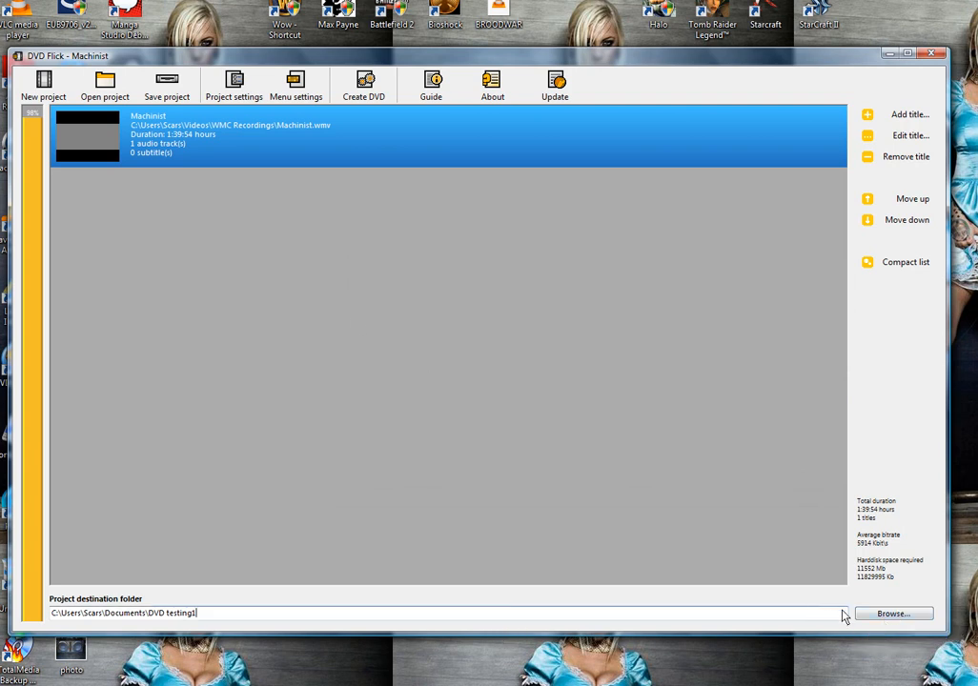
Keep the DVD testing1 destination folder and create the DVD, agreeing to overwrite its contents
left_click(894, 614)
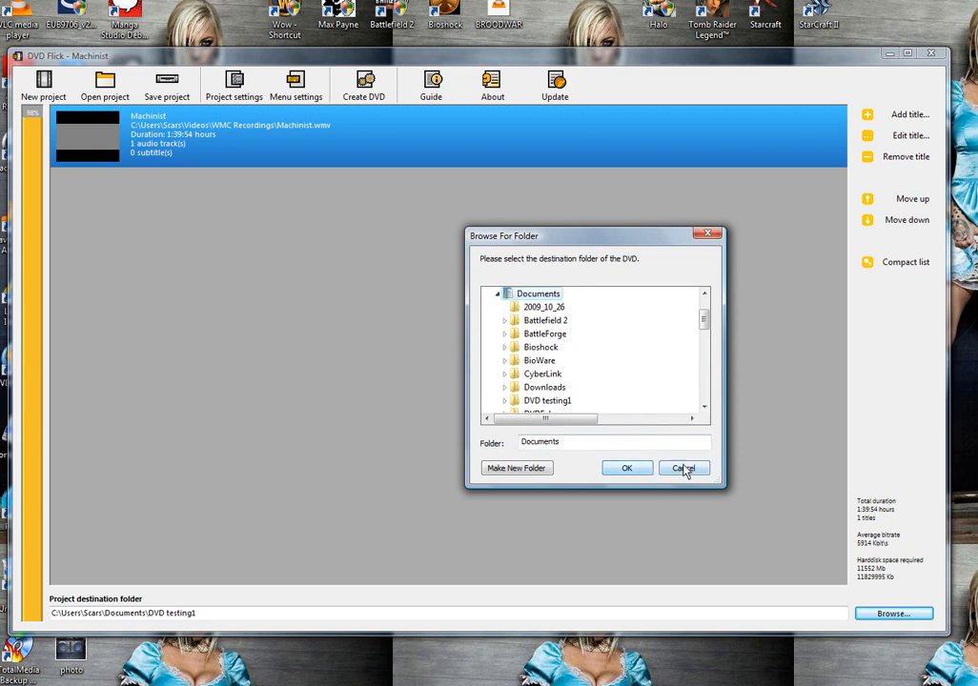
mouse_move(533, 469)
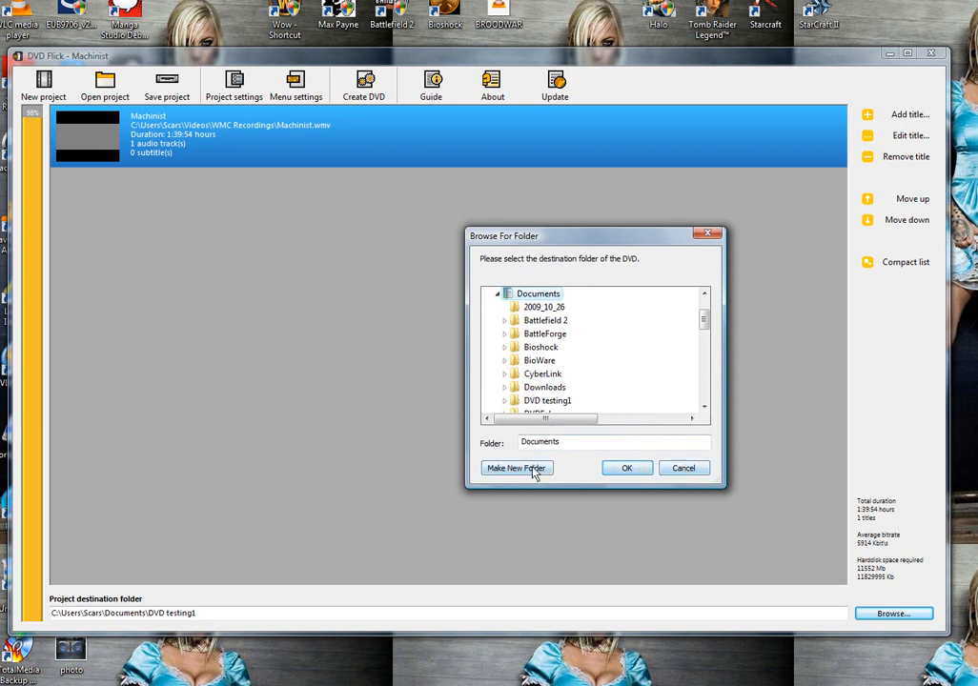
mouse_move(682, 469)
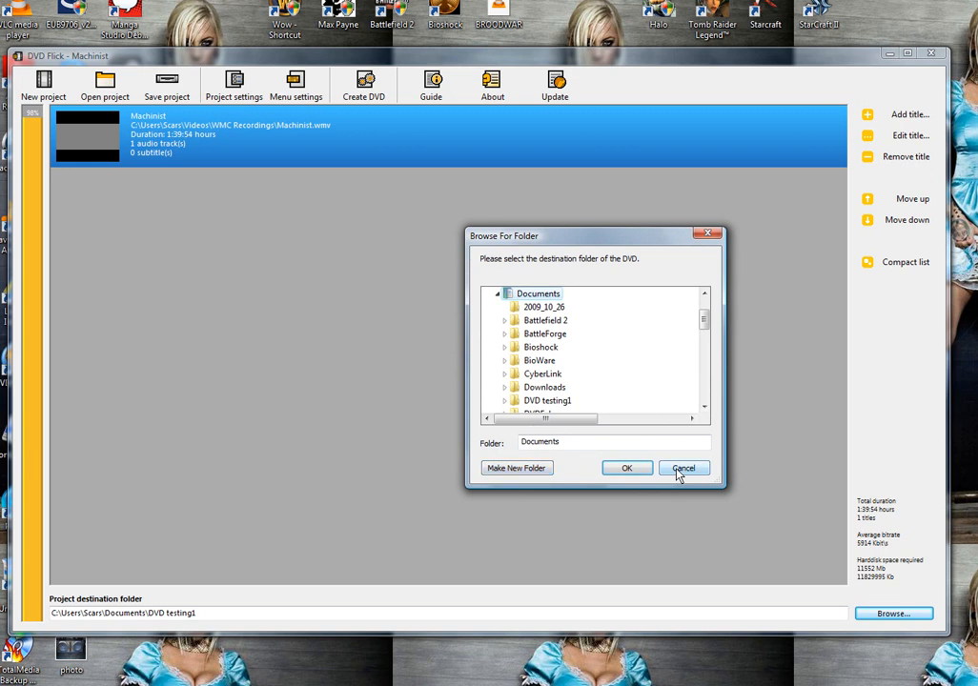
left_click(682, 469)
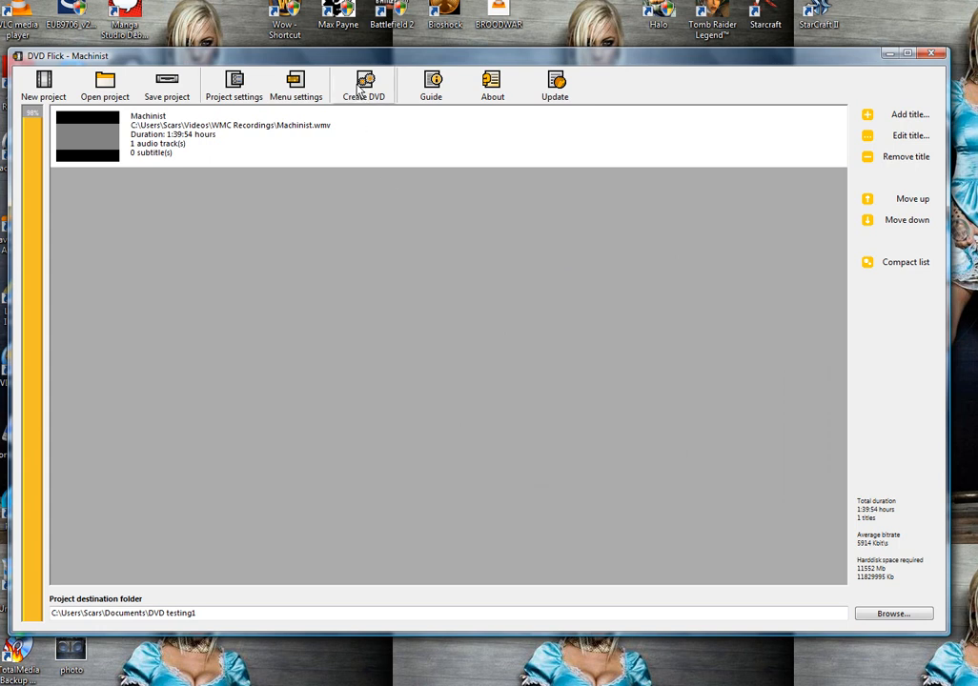
left_click(364, 81)
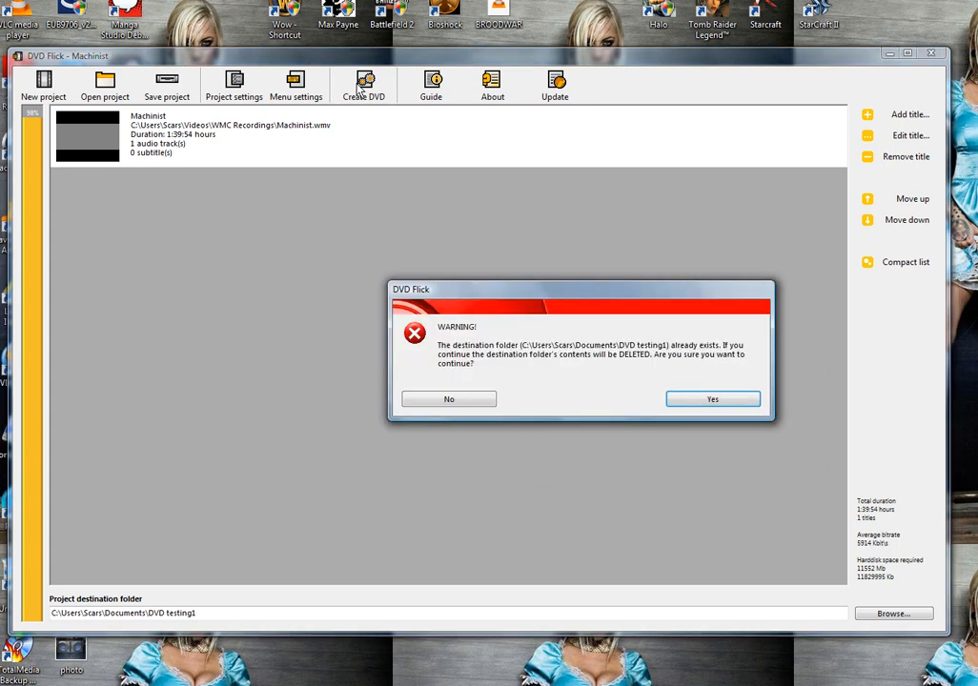
left_click(713, 398)
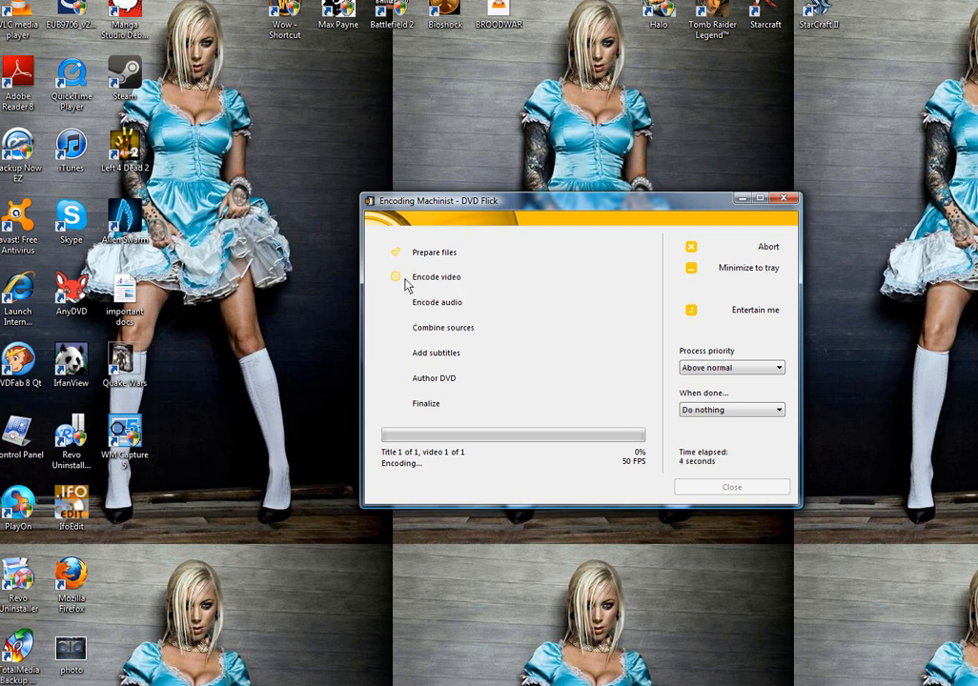
mouse_move(448, 297)
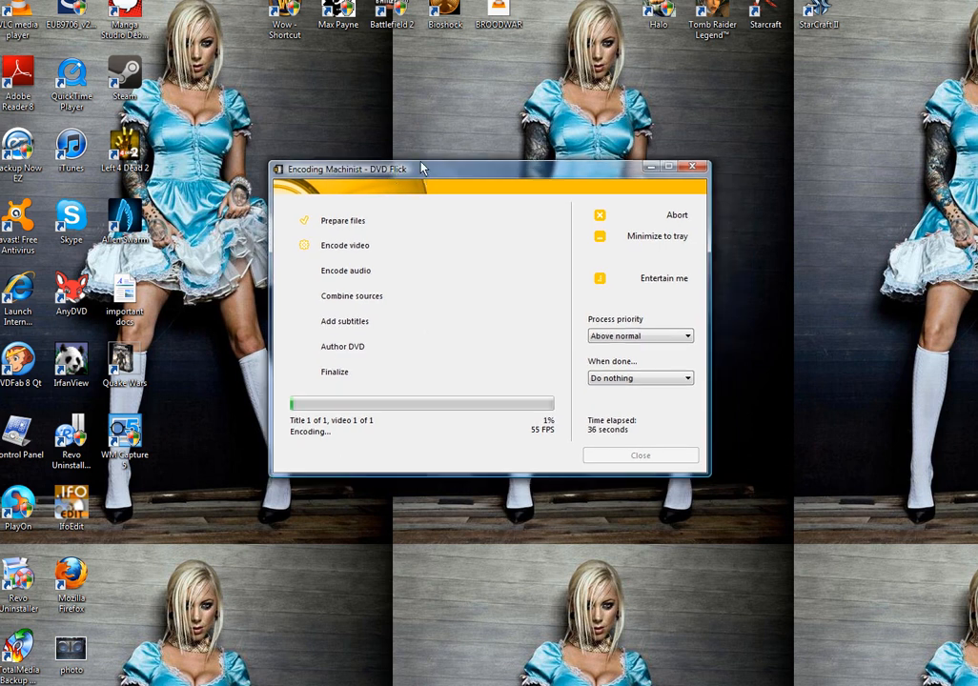
Reposition the Machinist encoding progress window while video encoding continues at about 1%
left_click_drag(423, 168, 434, 160)
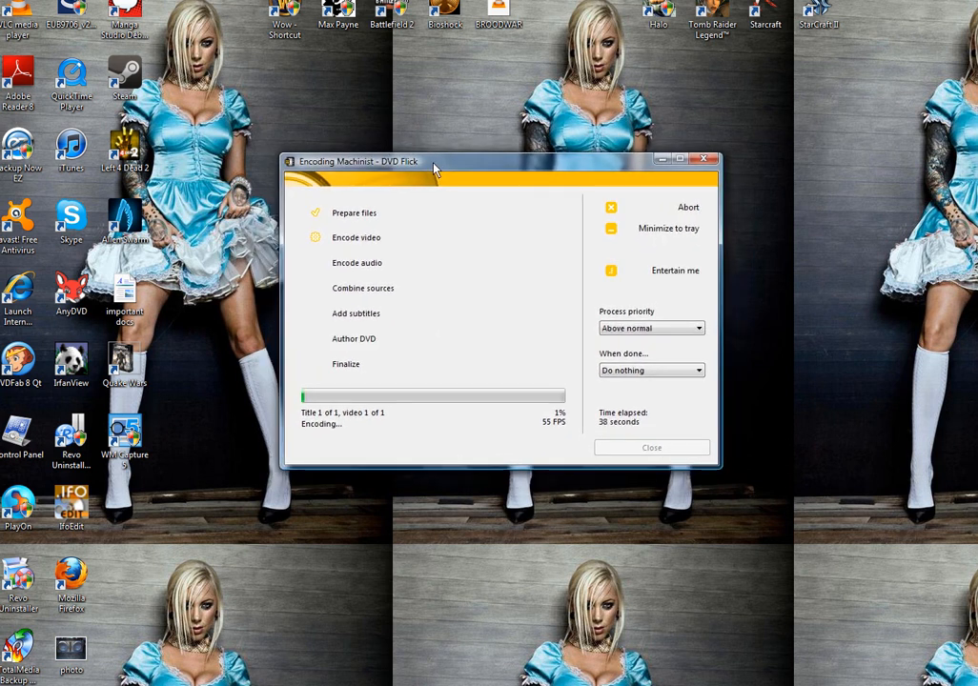